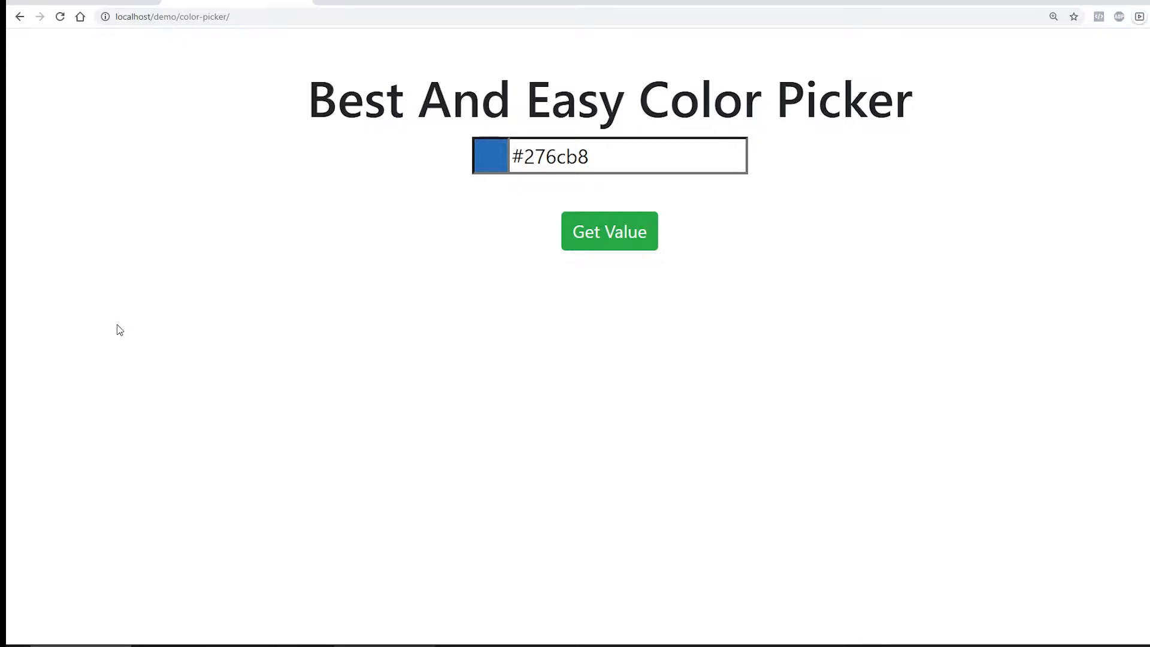
{"action": "mouse_move", "coordinate": [135, 321]}
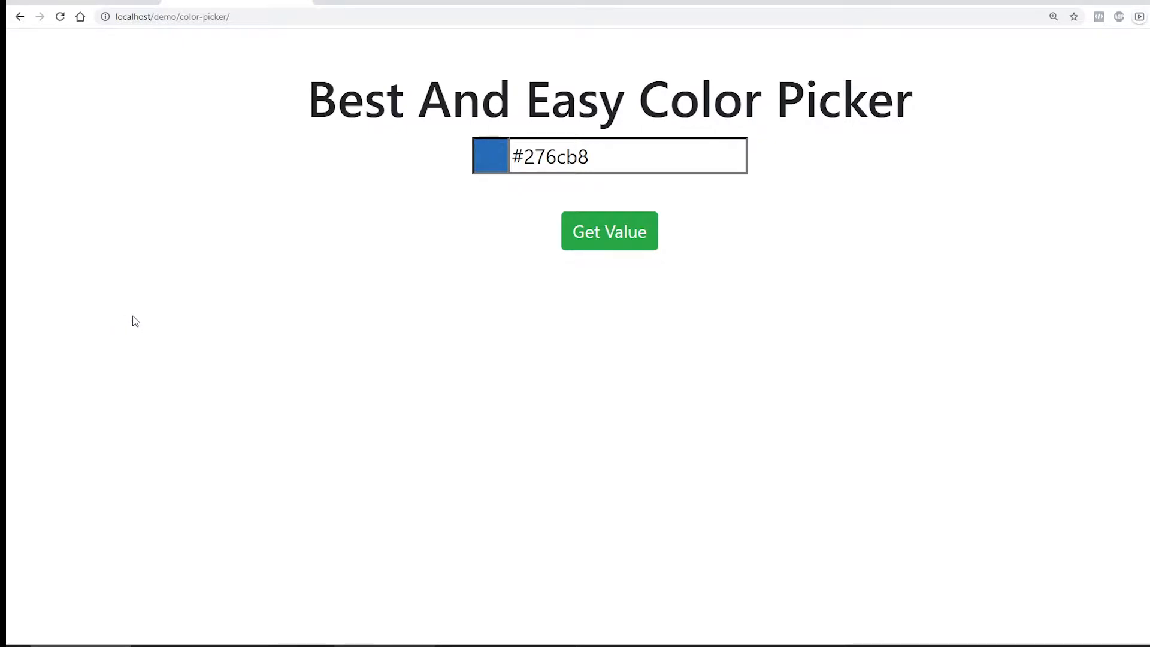
{"action": "mouse_move", "coordinate": [130, 320]}
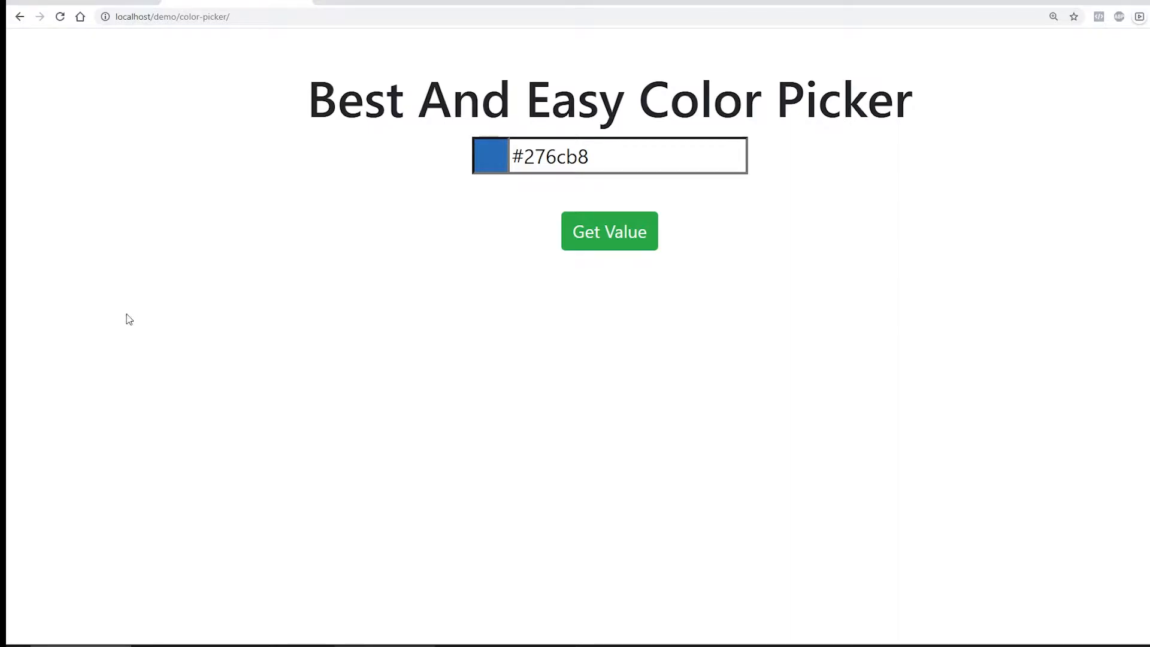
Reload the picker page and try muted, bright and navy blues with transparency.
{"action": "left_click", "coordinate": [60, 17]}
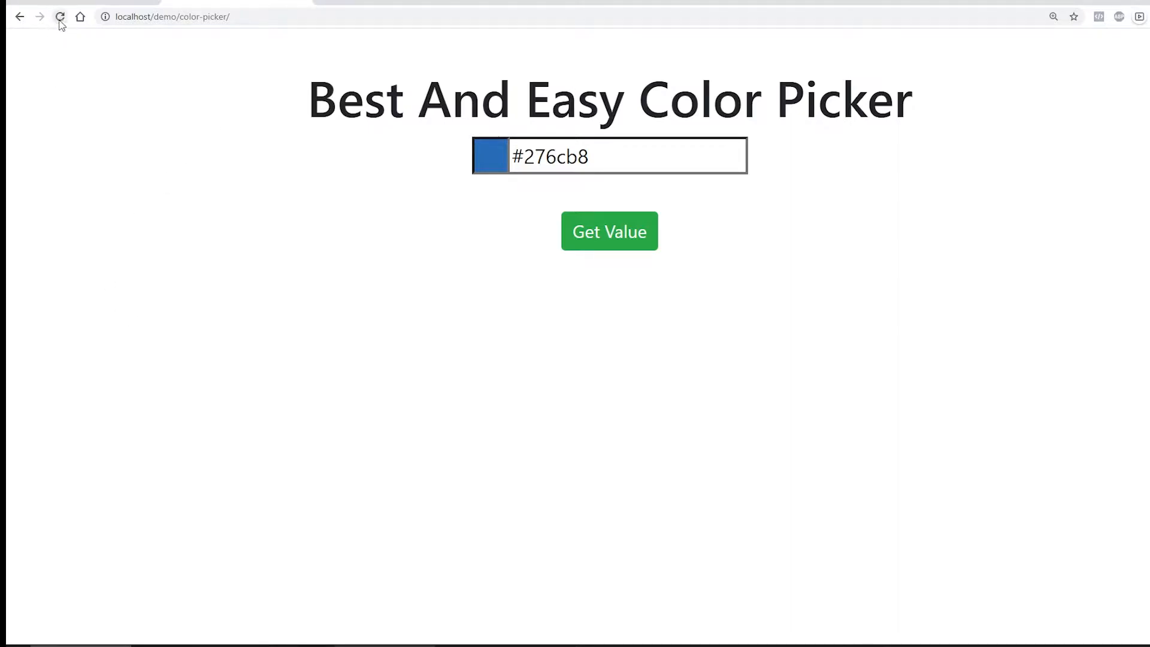
{"action": "mouse_move", "coordinate": [60, 16]}
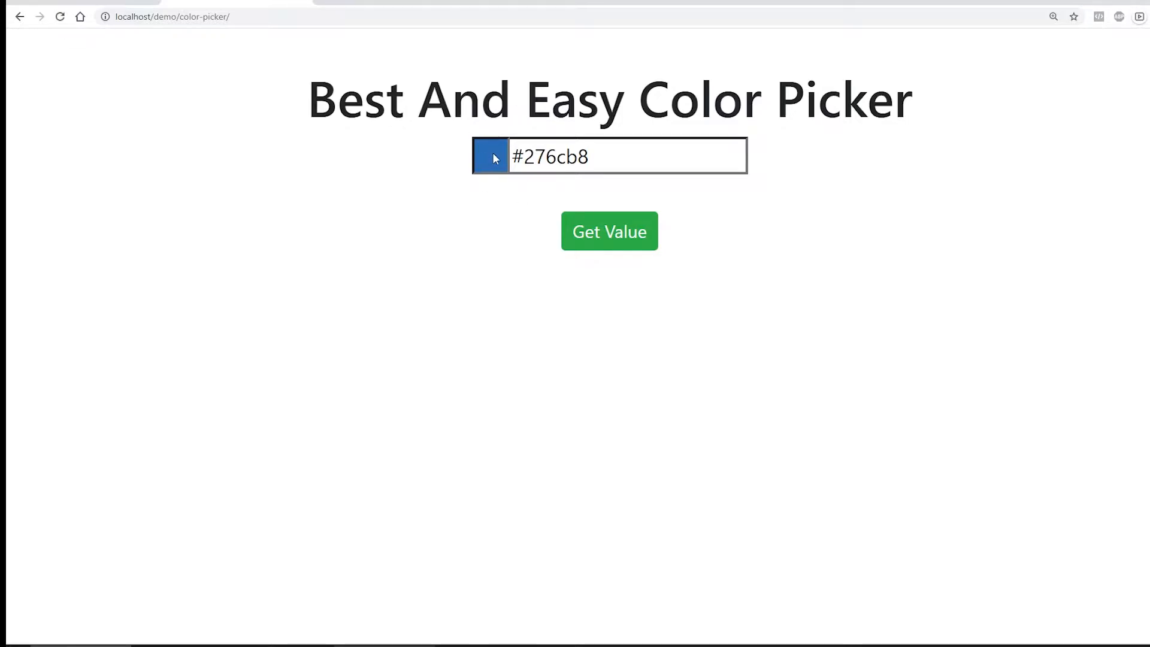
{"action": "left_click", "coordinate": [490, 156]}
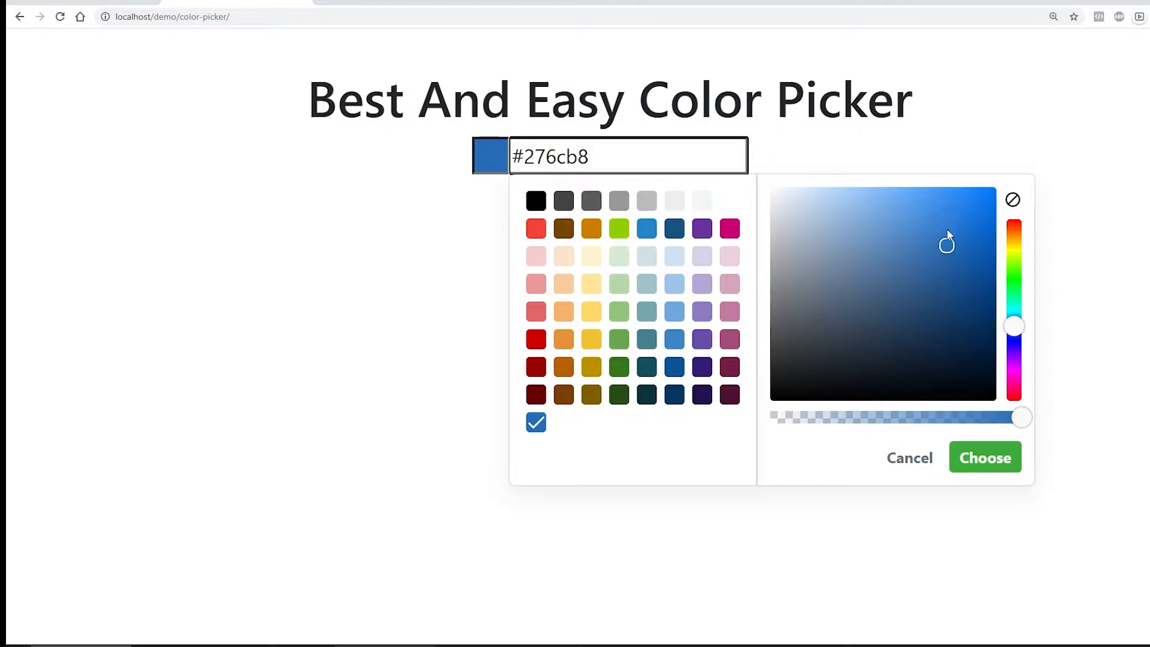
{"action": "left_click", "coordinate": [899, 256]}
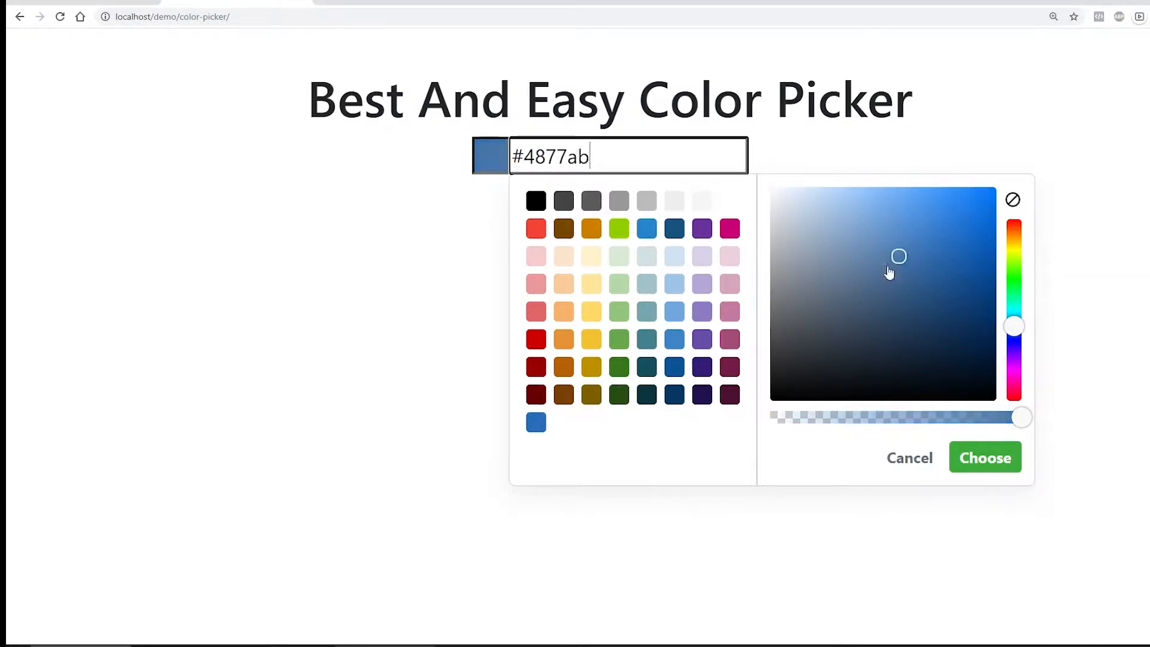
{"action": "left_click", "coordinate": [994, 192]}
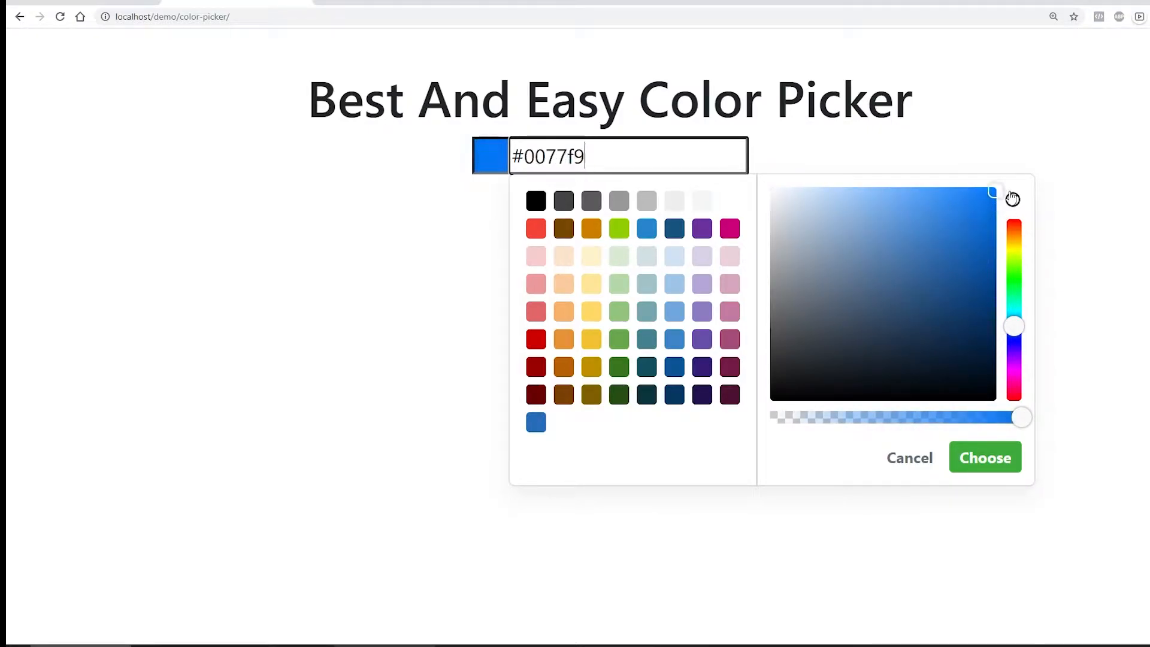
{"action": "left_click", "coordinate": [909, 296]}
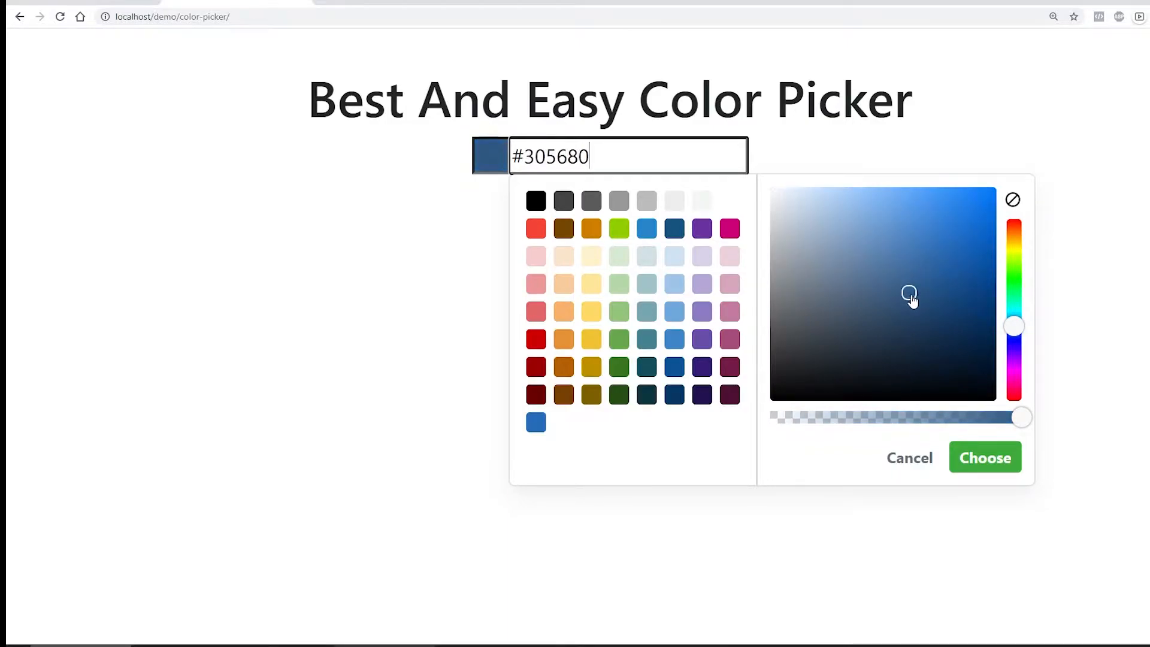
{"action": "left_click_drag", "start_coordinate": [1019, 417], "coordinate": [844, 417]}
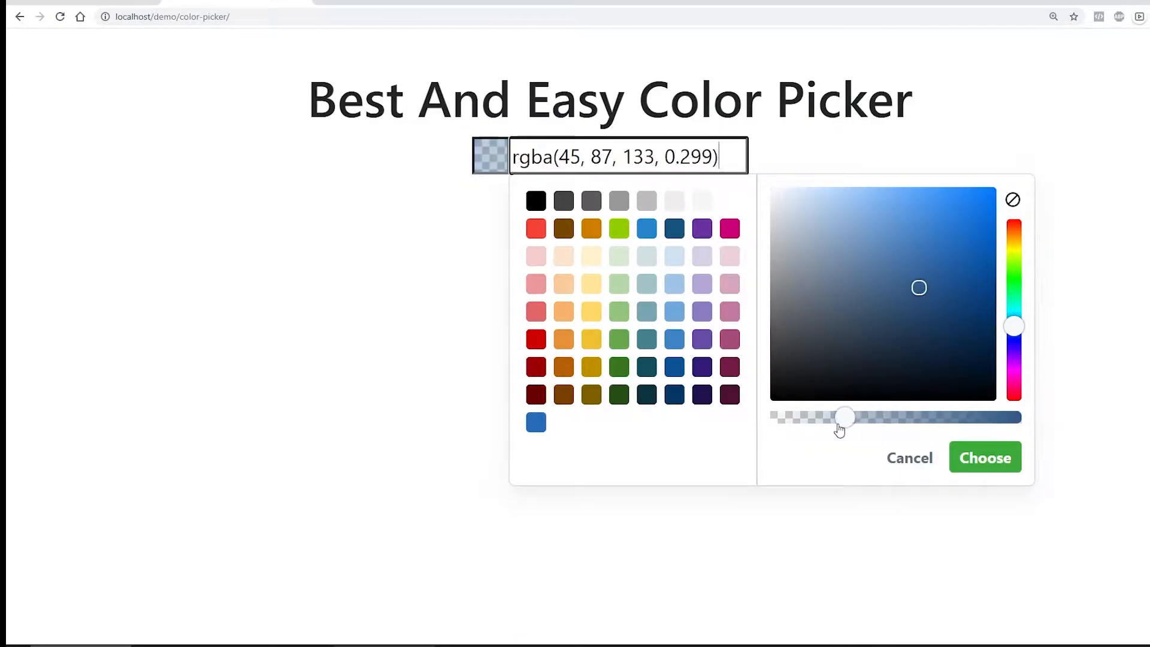
Shift the hue to olive at full opacity, then try darker olive and vivid yellow.
{"action": "left_click_drag", "start_coordinate": [1015, 327], "coordinate": [1015, 223]}
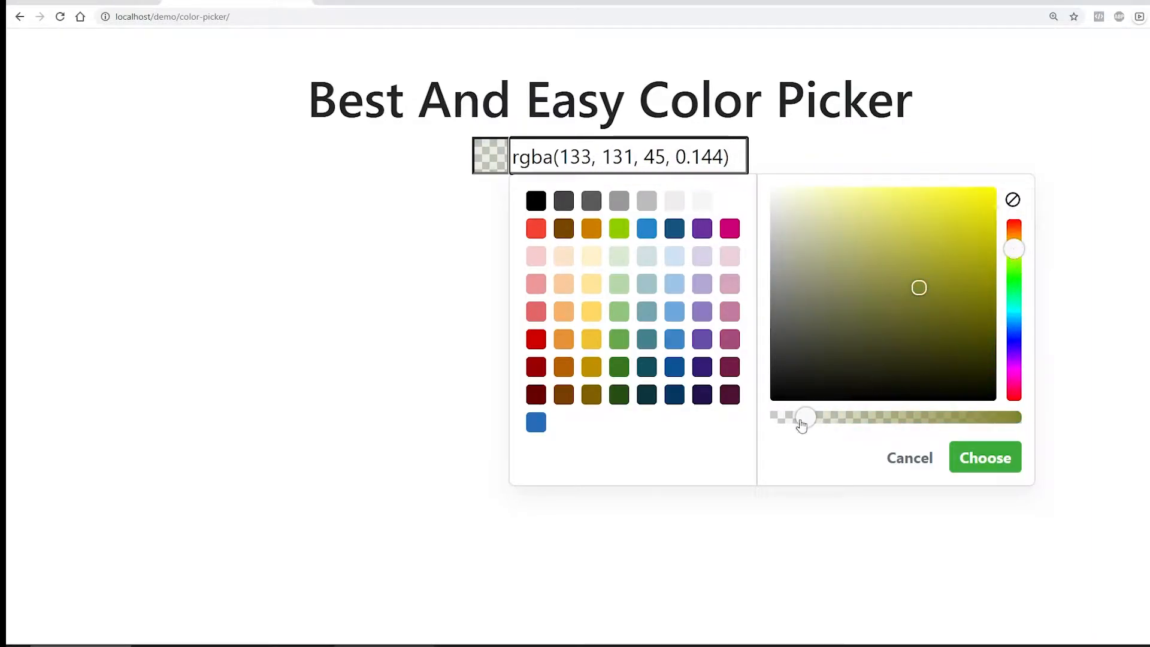
{"action": "left_click_drag", "start_coordinate": [803, 417], "coordinate": [1020, 417]}
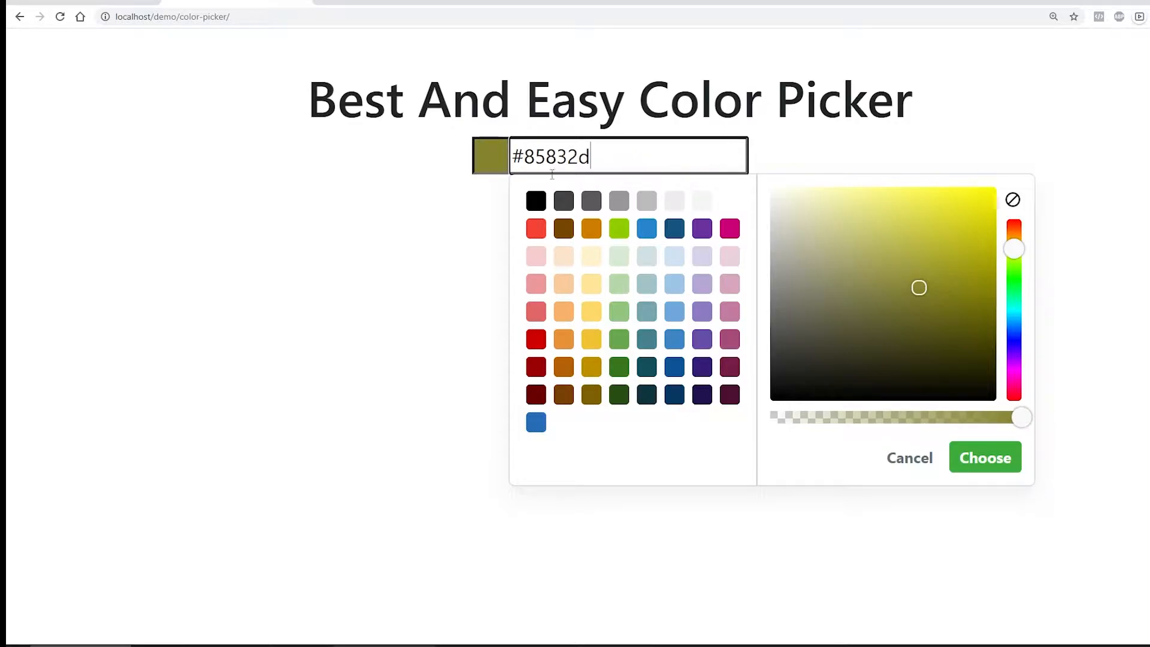
{"action": "left_click", "coordinate": [932, 292]}
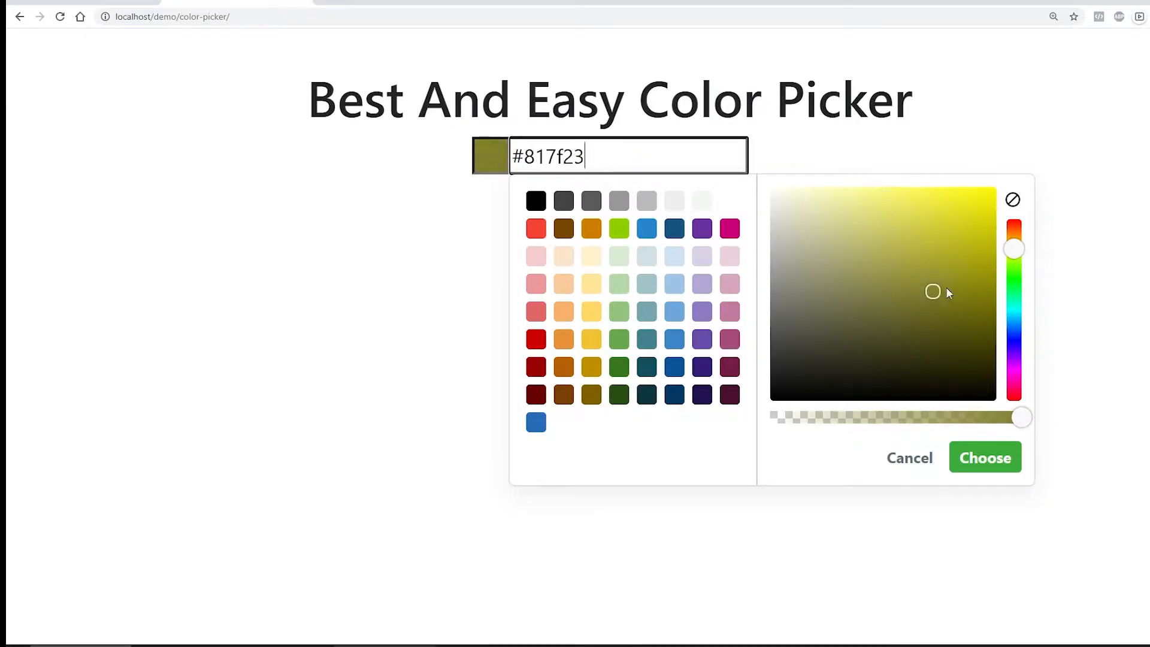
{"action": "left_click", "coordinate": [976, 218]}
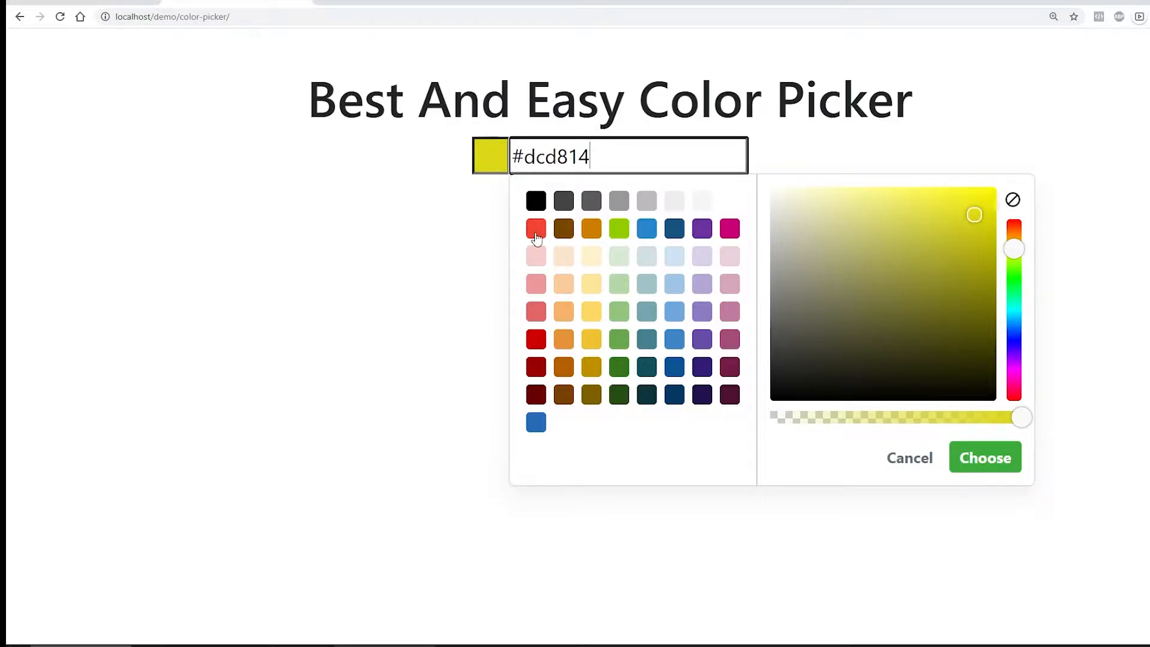
{"action": "mouse_move", "coordinate": [535, 228]}
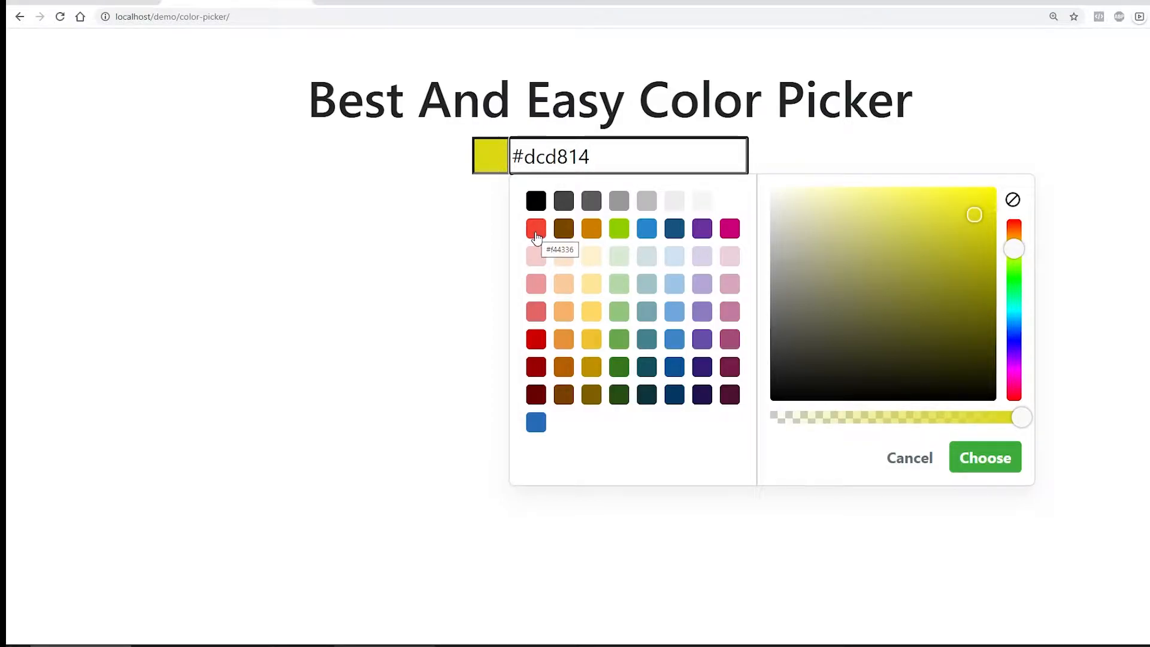
Choose the red preset #cc0000 and print its hex value with Get Value.
{"action": "left_click", "coordinate": [535, 228]}
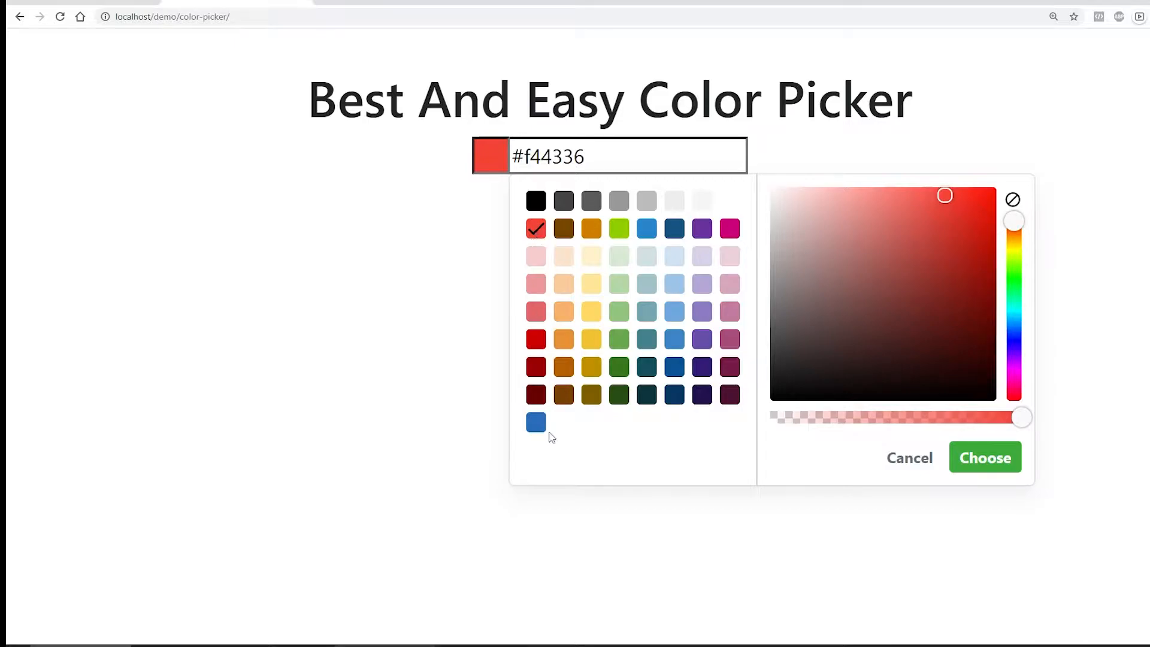
{"action": "left_click", "coordinate": [536, 422]}
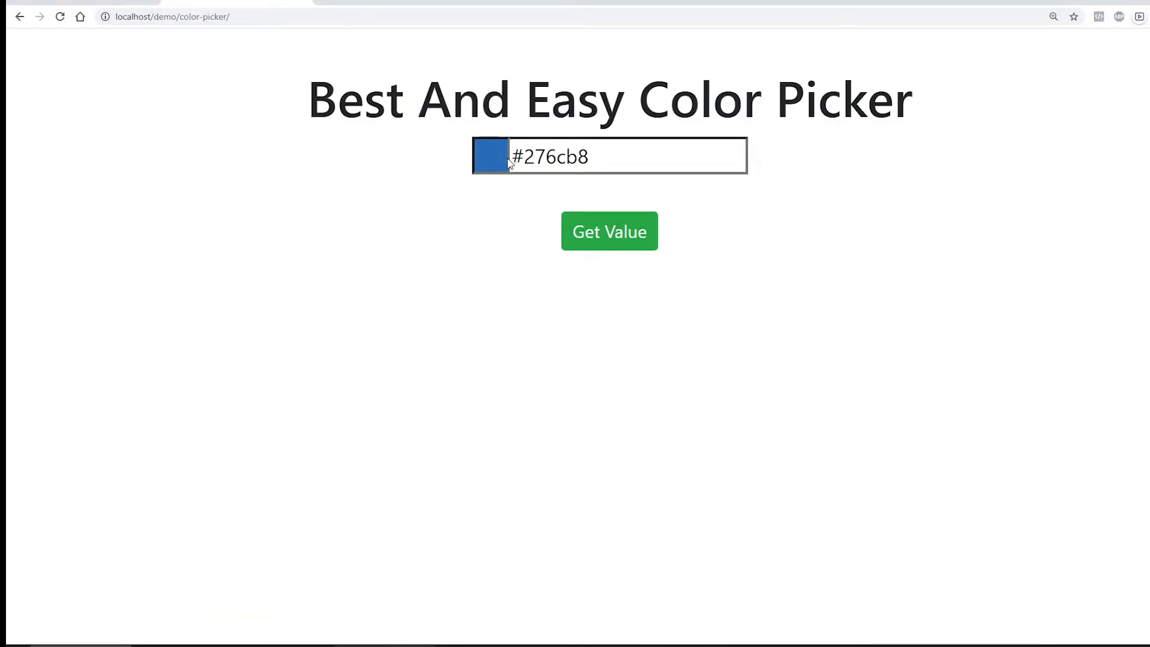
{"action": "left_click", "coordinate": [490, 156]}
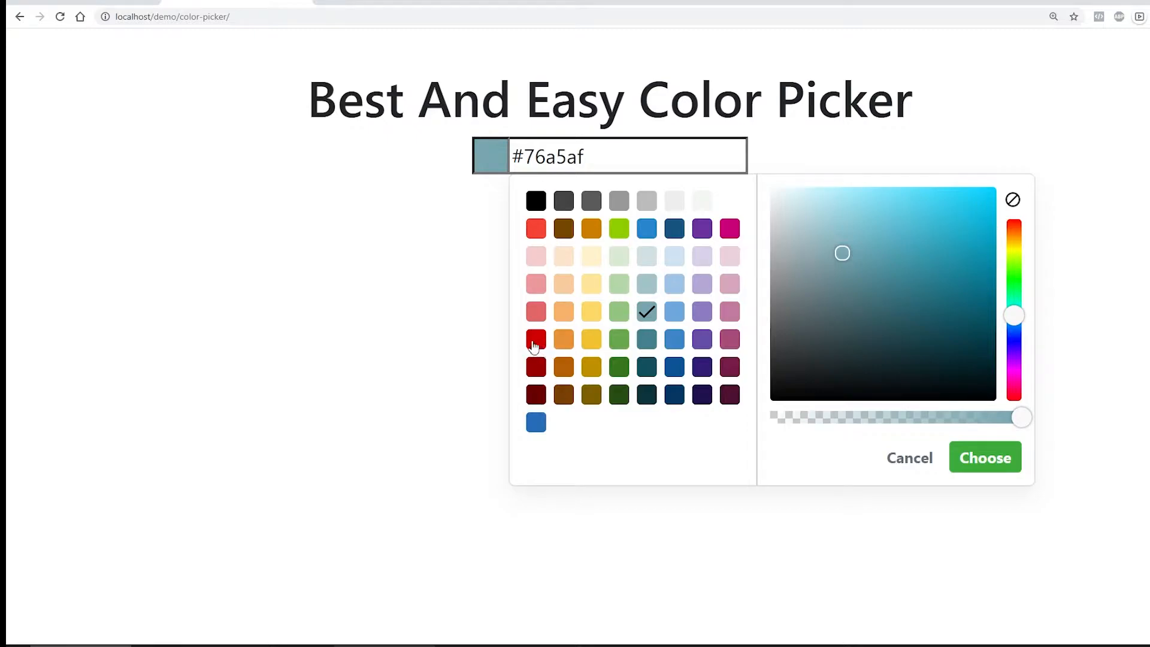
{"action": "left_click", "coordinate": [985, 457]}
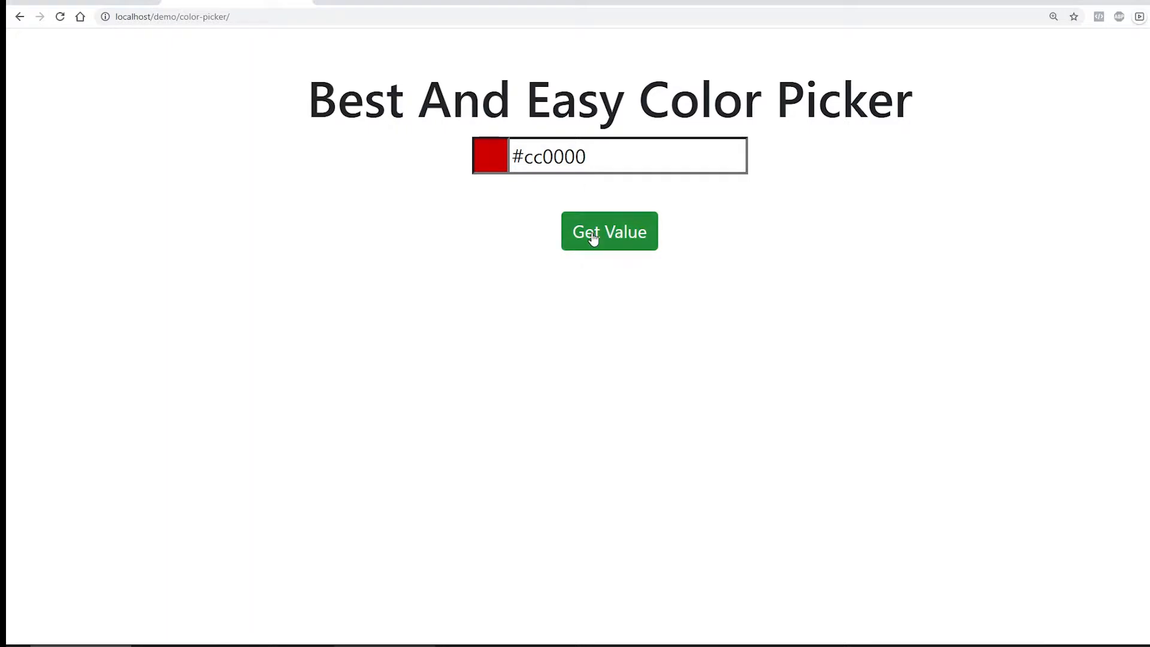
{"action": "left_click", "coordinate": [609, 232]}
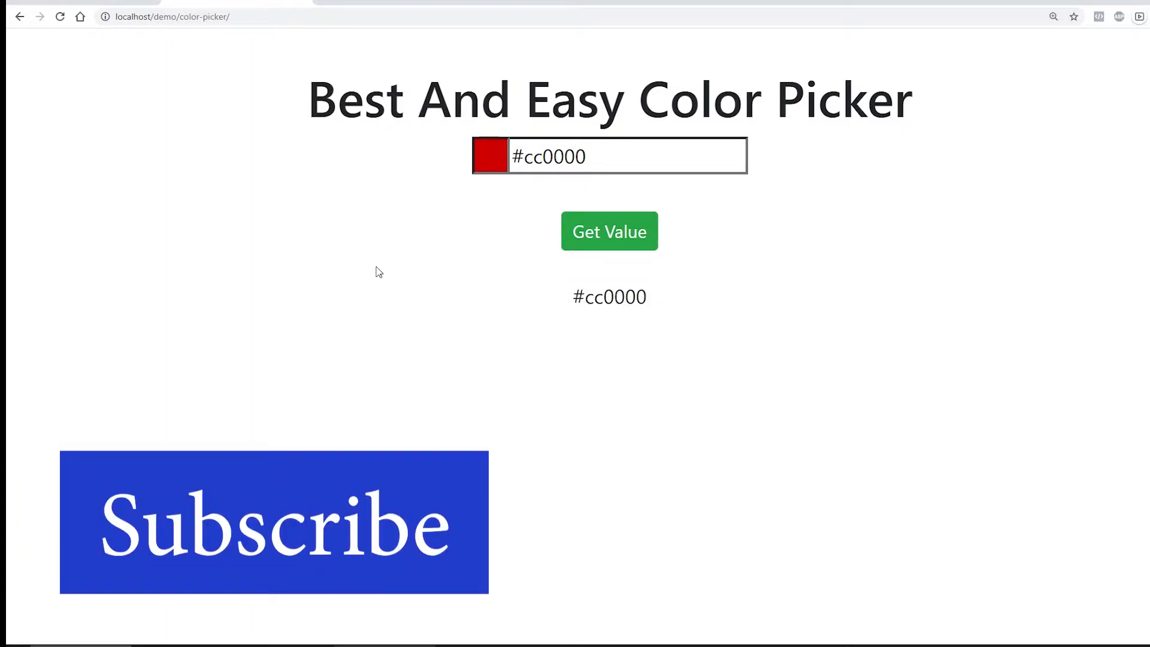
{"action": "mouse_move", "coordinate": [381, 269]}
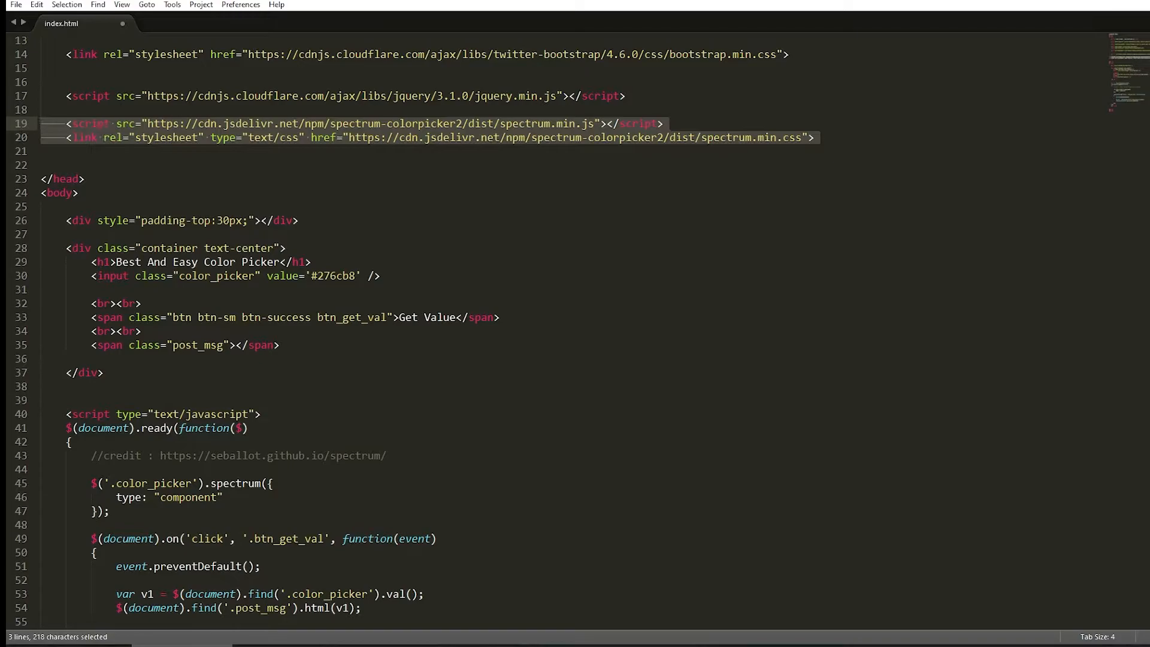
{"action": "mouse_move", "coordinate": [293, 161]}
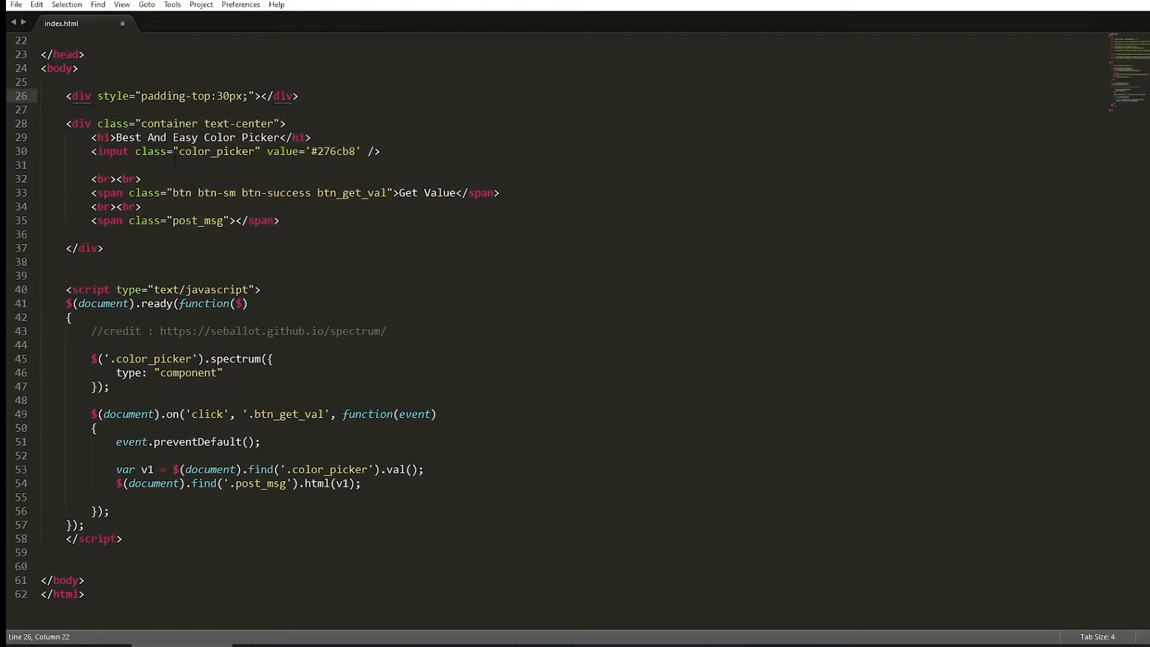
Select the <input class="color_picker"> line with default value #276cb8 in index.html.
{"action": "left_click_drag", "start_coordinate": [91, 151], "coordinate": [385, 151]}
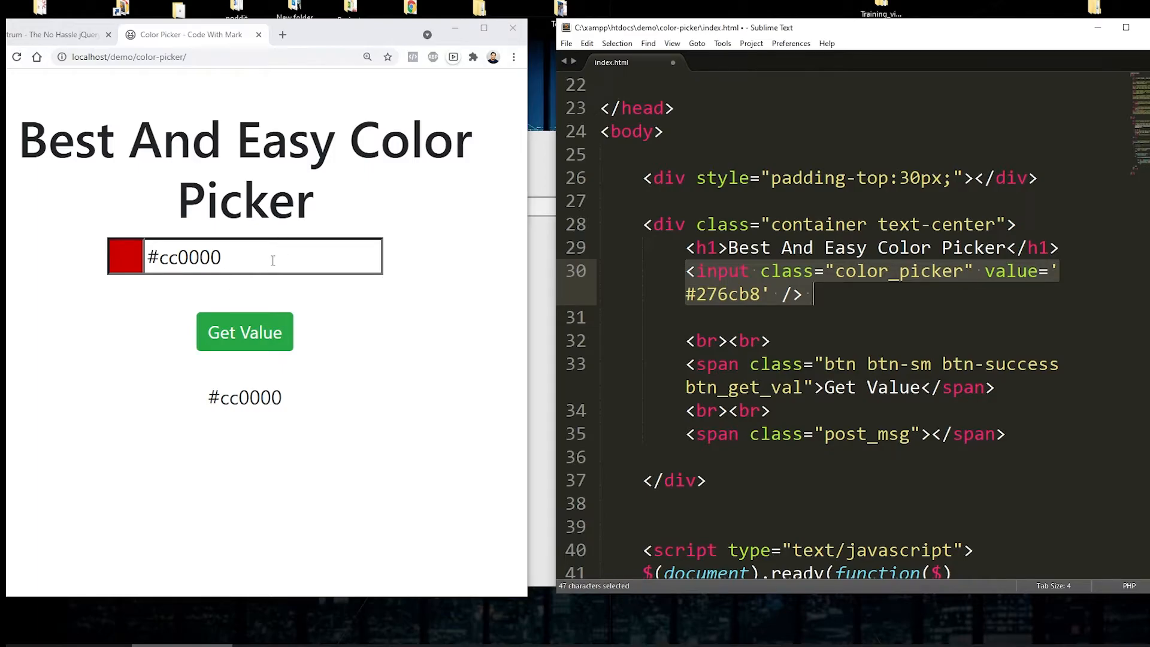
Check the #cc0000 output, select post_msg in index.html, and scroll toward the script.
{"action": "left_click", "coordinate": [125, 256]}
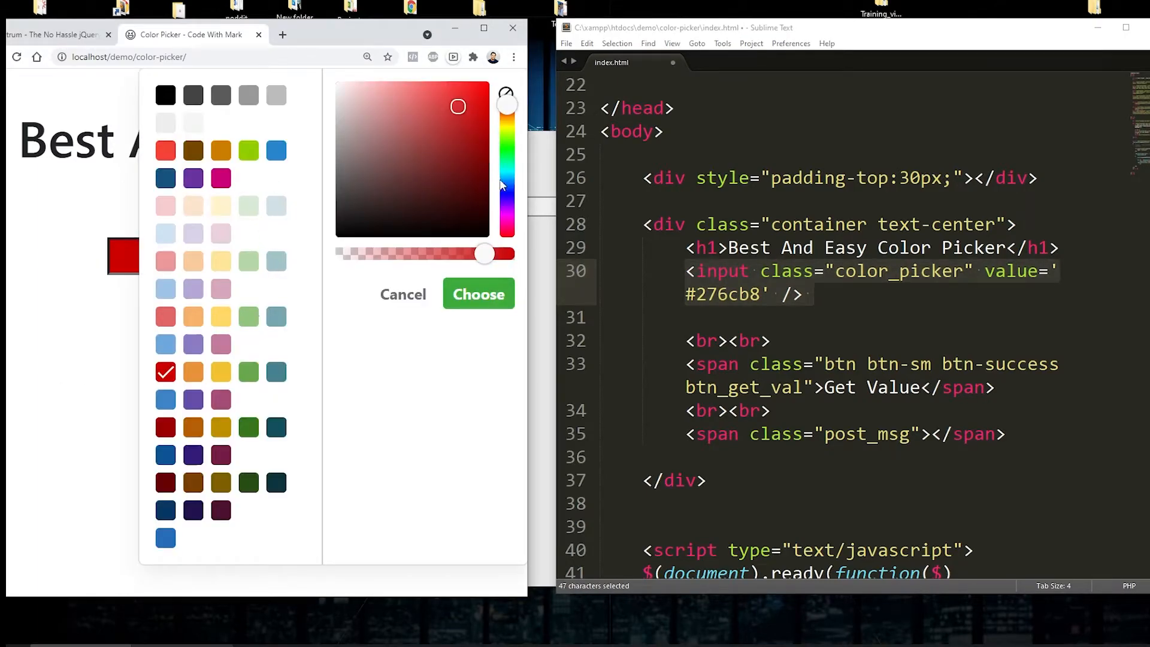
{"action": "left_click", "coordinate": [478, 294]}
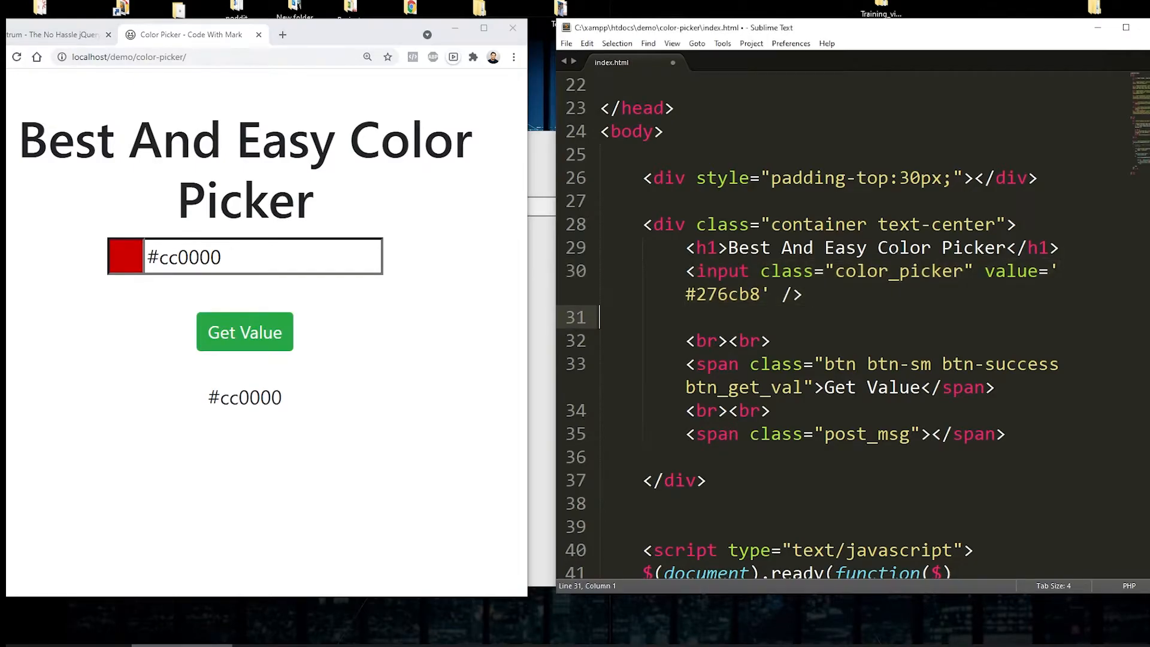
{"action": "left_click_drag", "start_coordinate": [686, 271], "coordinate": [803, 295]}
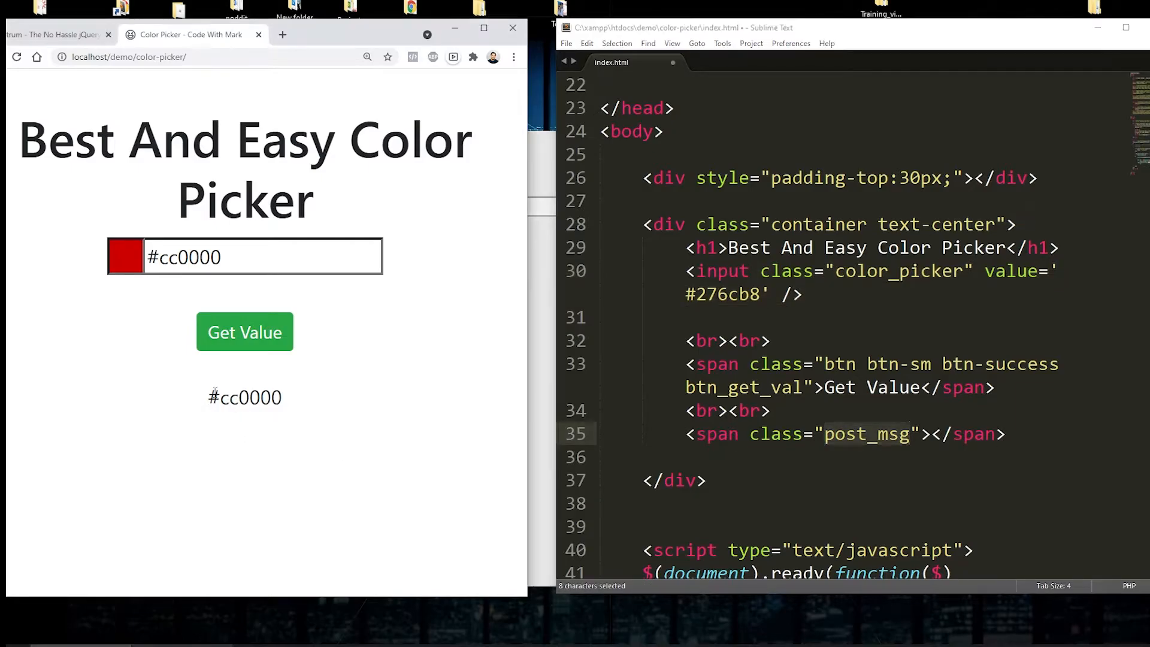
{"action": "double_click", "coordinate": [244, 397]}
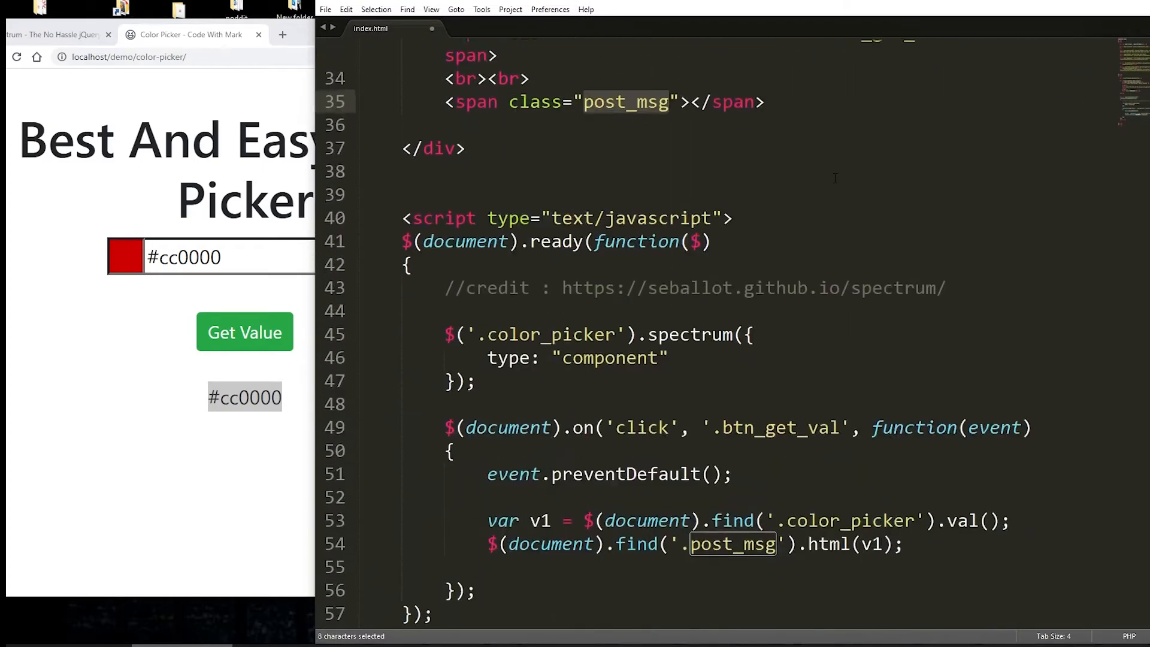
{"action": "scroll", "scroll_direction": "down", "scroll_amount": 3}
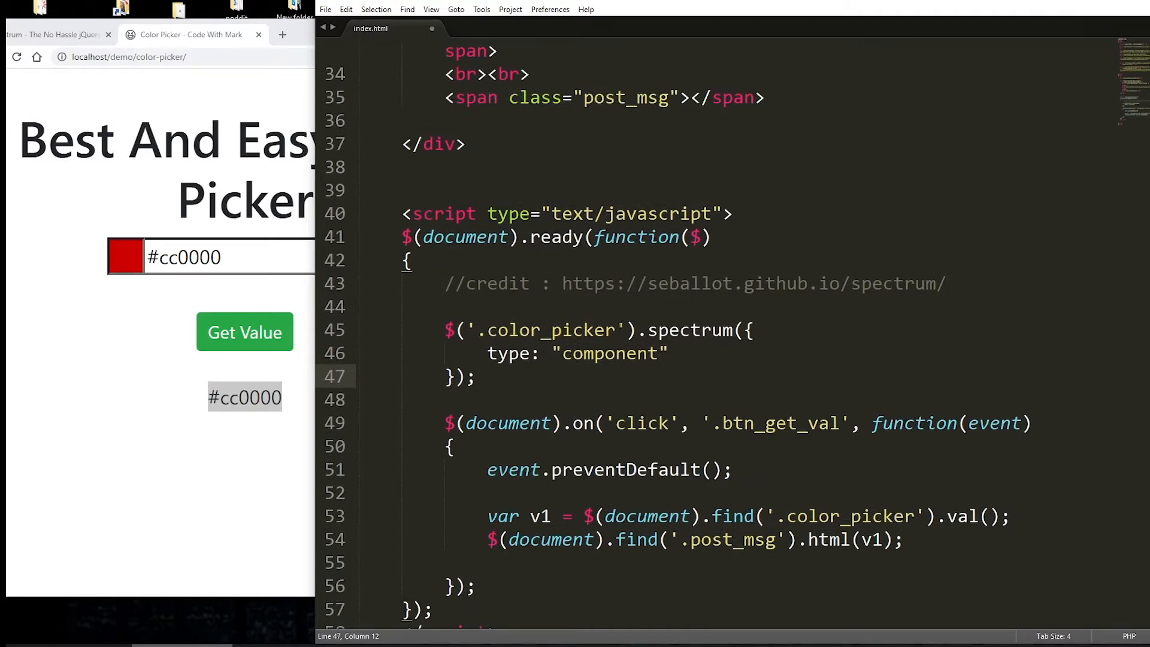
{"action": "double_click", "coordinate": [552, 330]}
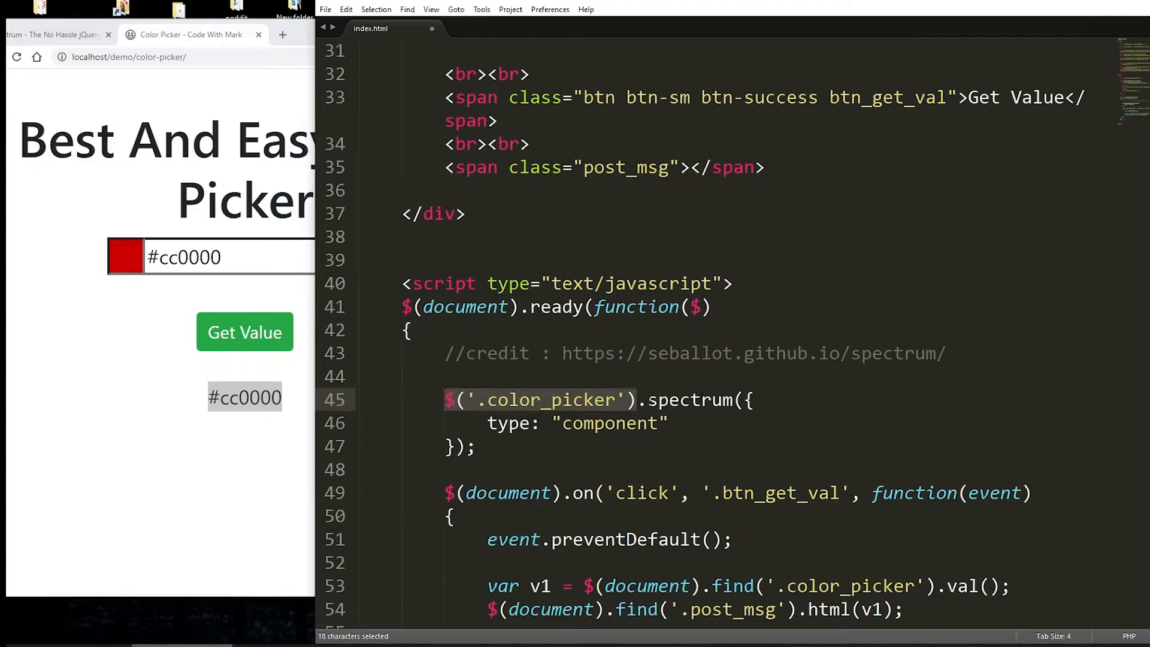
{"action": "left_click_drag", "start_coordinate": [637, 399], "coordinate": [668, 423]}
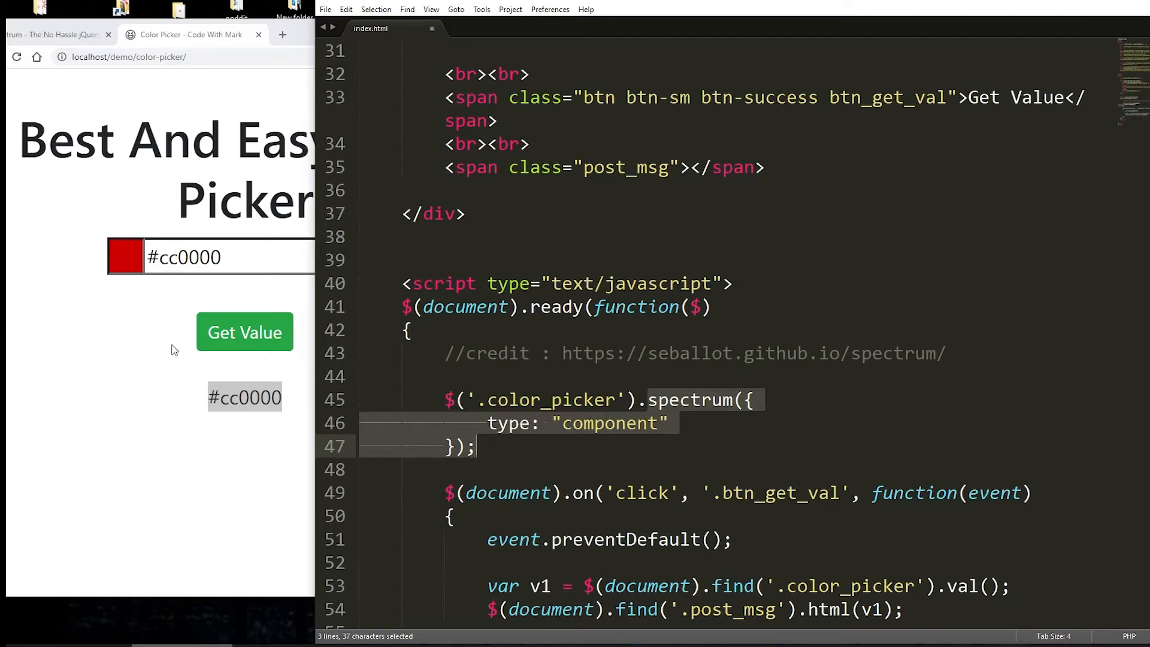
{"action": "left_click", "coordinate": [125, 257]}
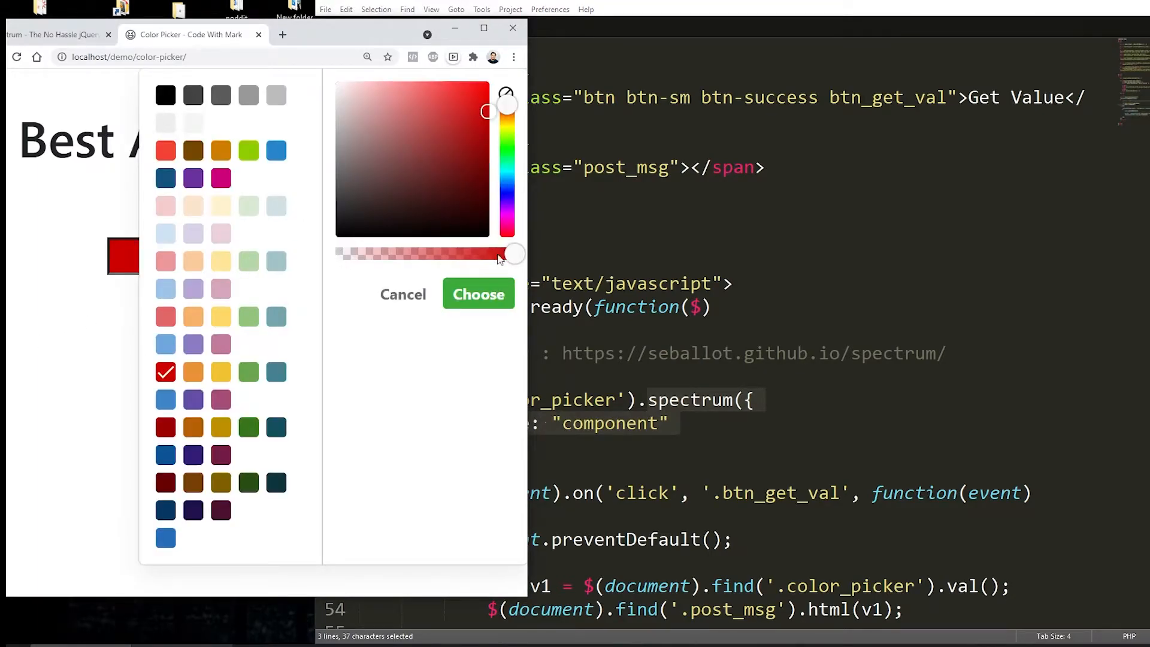
{"action": "left_click", "coordinate": [477, 293]}
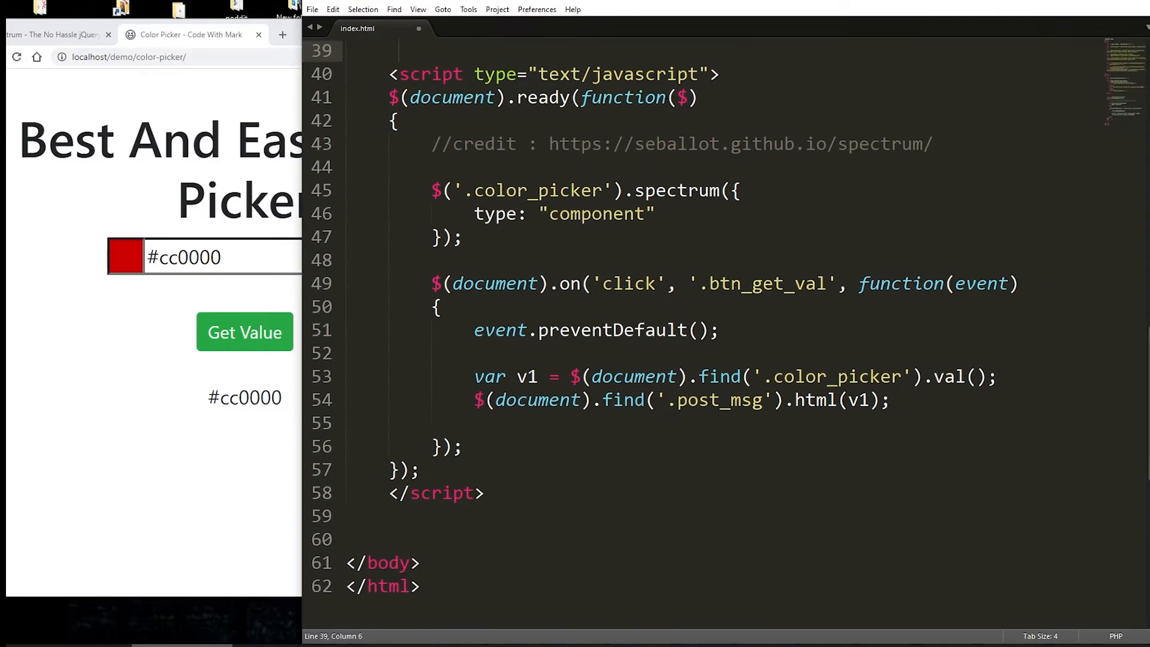
{"action": "key", "text": "ctrl+s"}
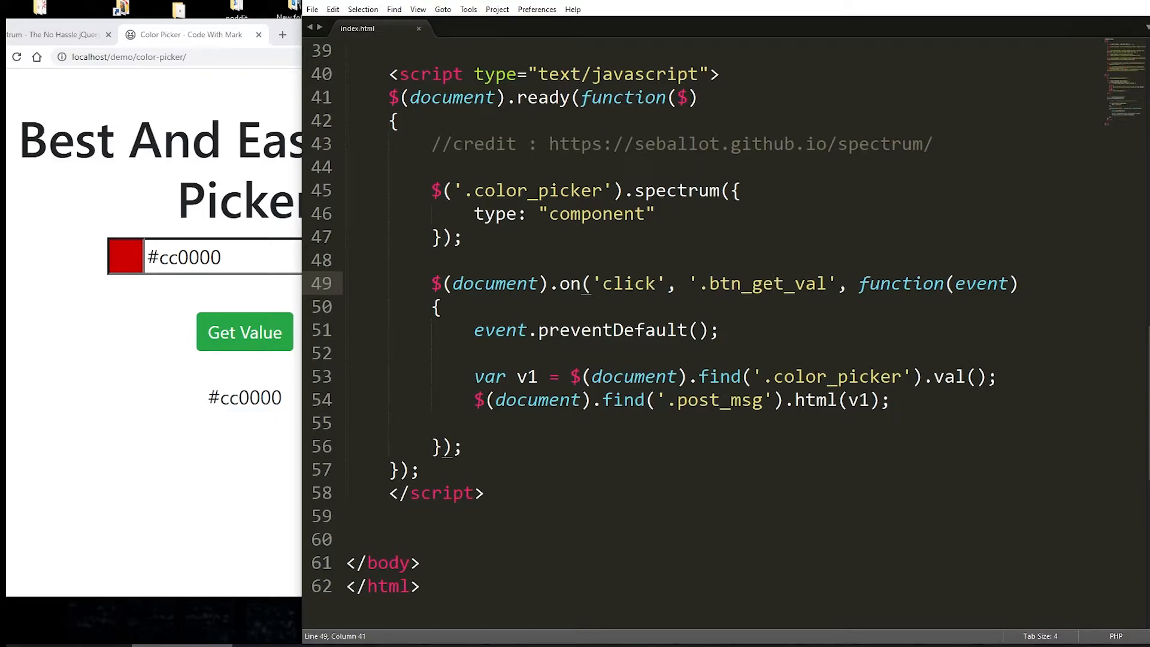
{"action": "left_click", "coordinate": [848, 376]}
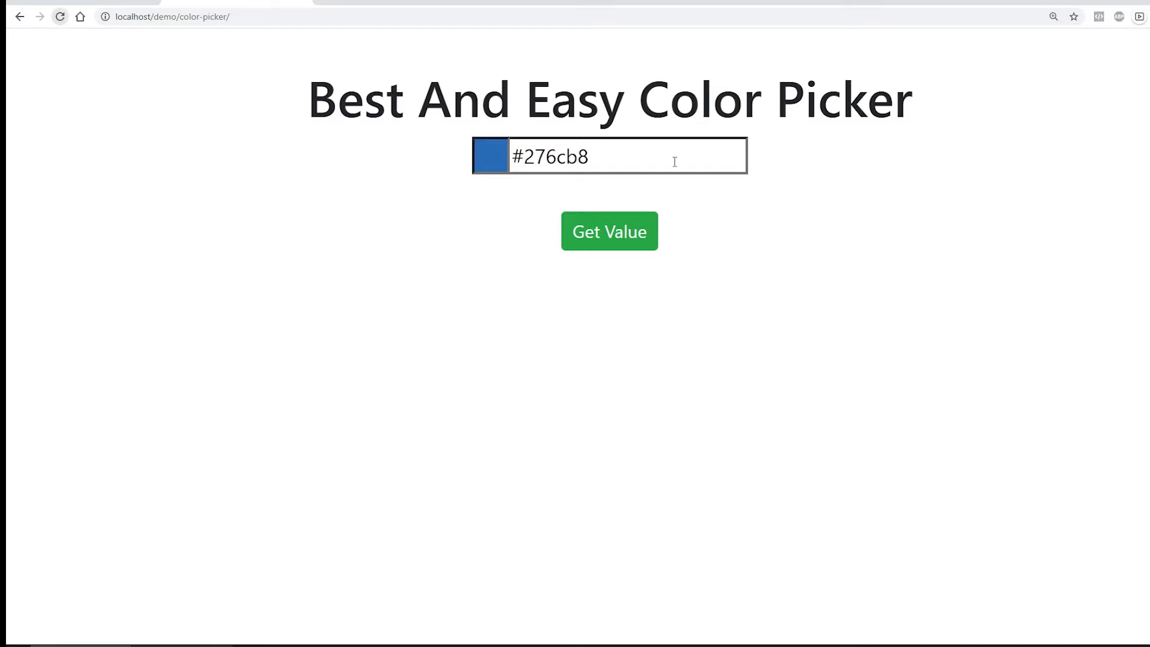
Pick yellow #f2f607 in the colour input and show its value with Get Value.
{"action": "left_click", "coordinate": [489, 155]}
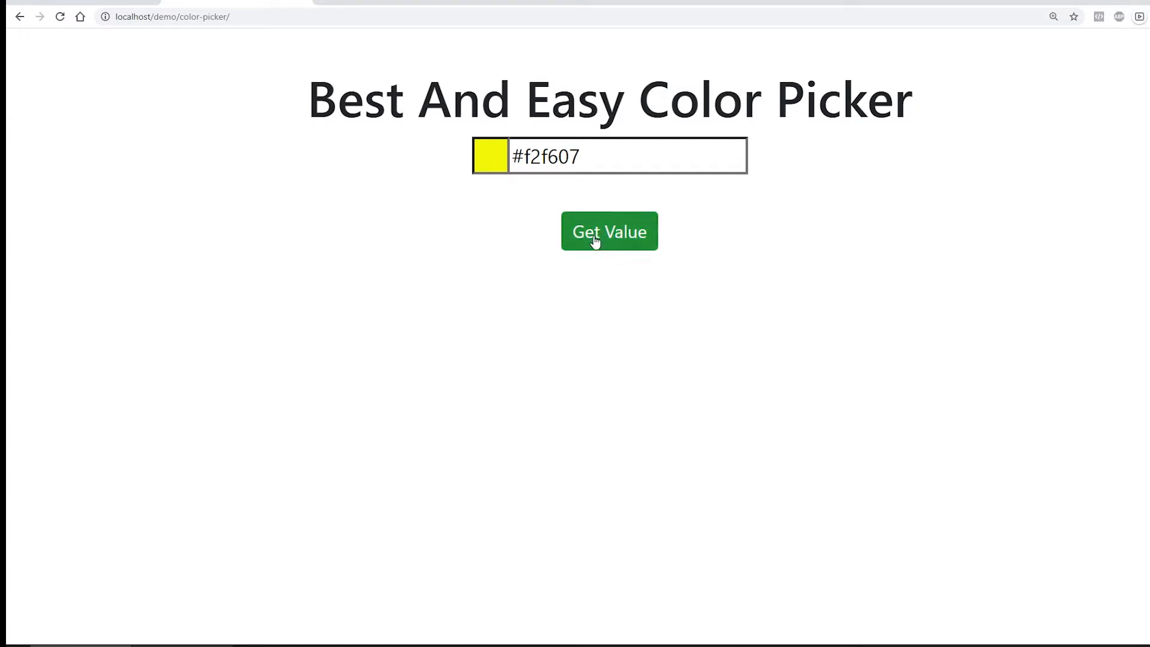
{"action": "left_click", "coordinate": [609, 232]}
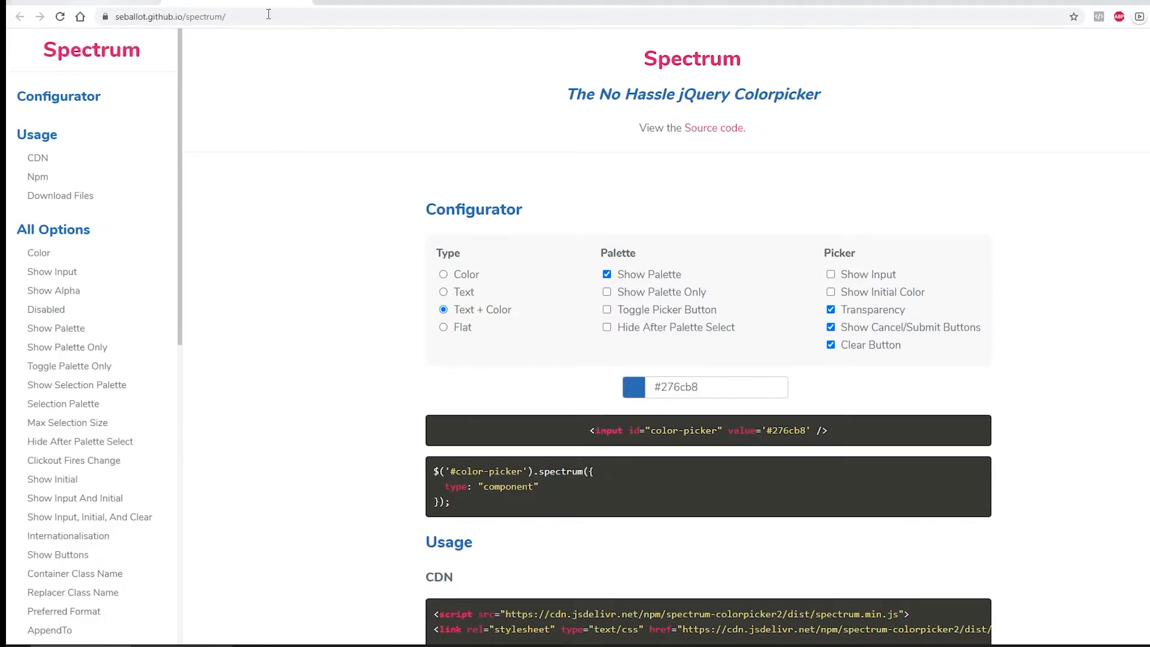
{"action": "mouse_move", "coordinate": [263, 117]}
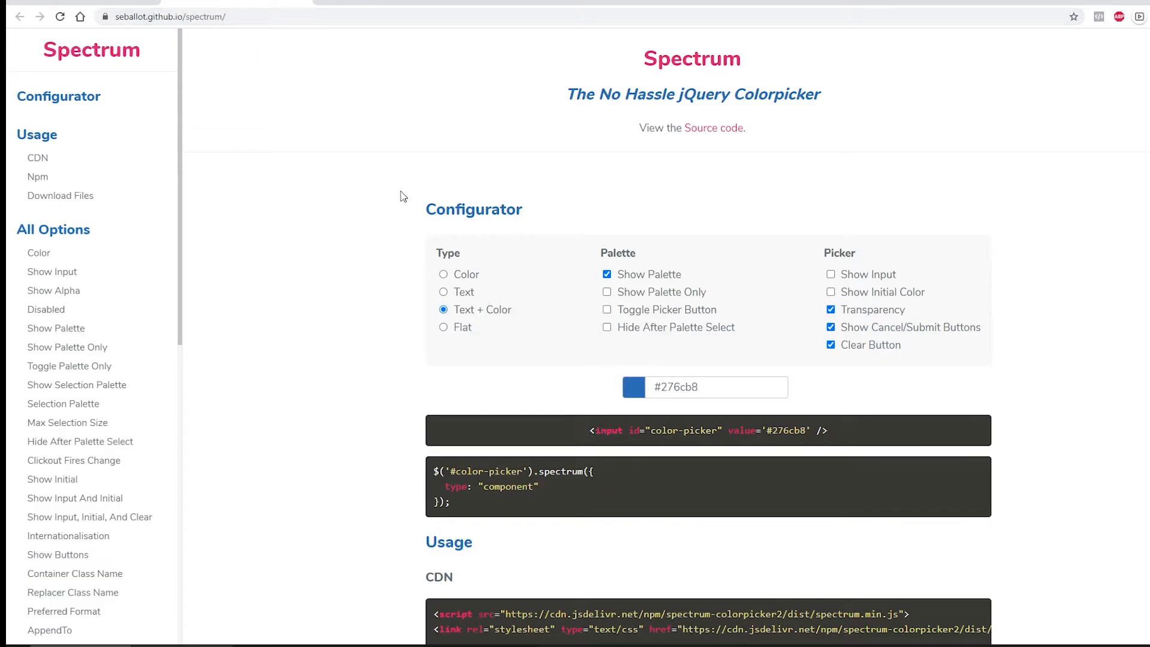
{"action": "mouse_move", "coordinate": [416, 275]}
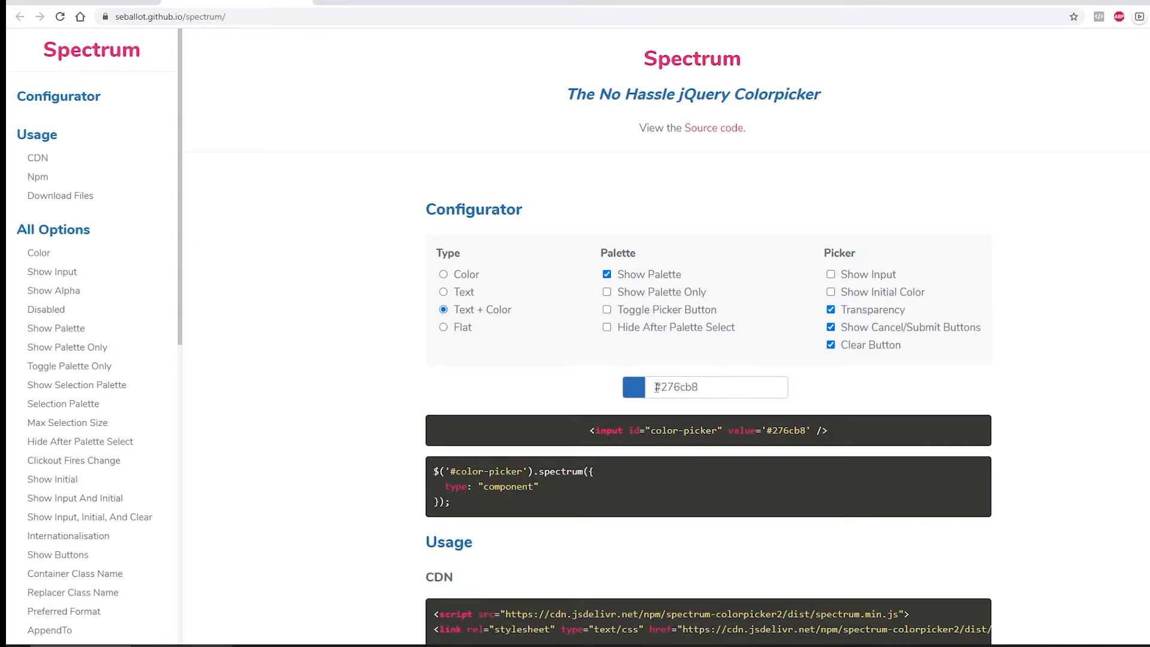
Open the demo picker, preview Color type and select the type option in sample code.
{"action": "left_click", "coordinate": [629, 386]}
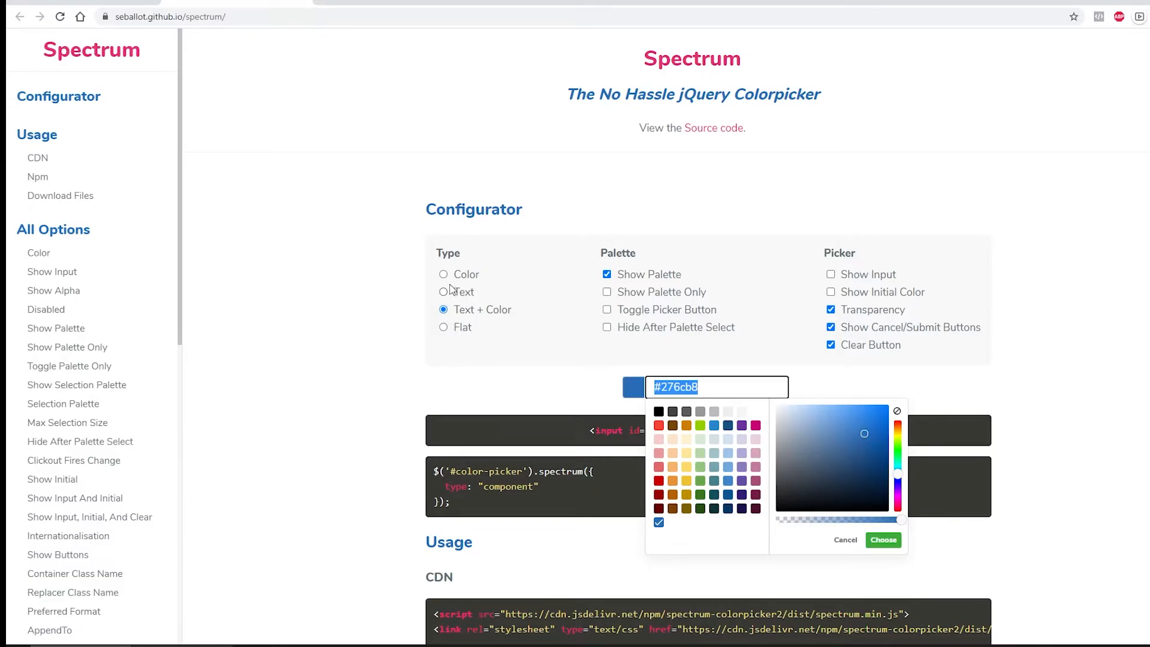
{"action": "left_click", "coordinate": [443, 274]}
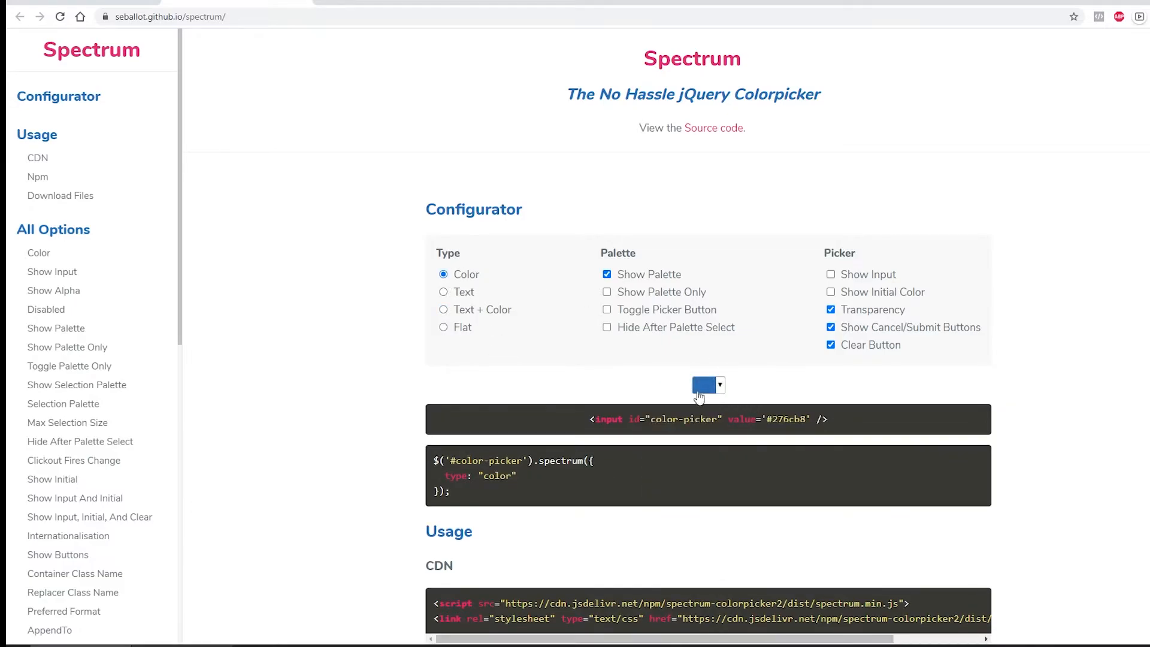
{"action": "scroll", "scroll_direction": "down", "scroll_amount": 3}
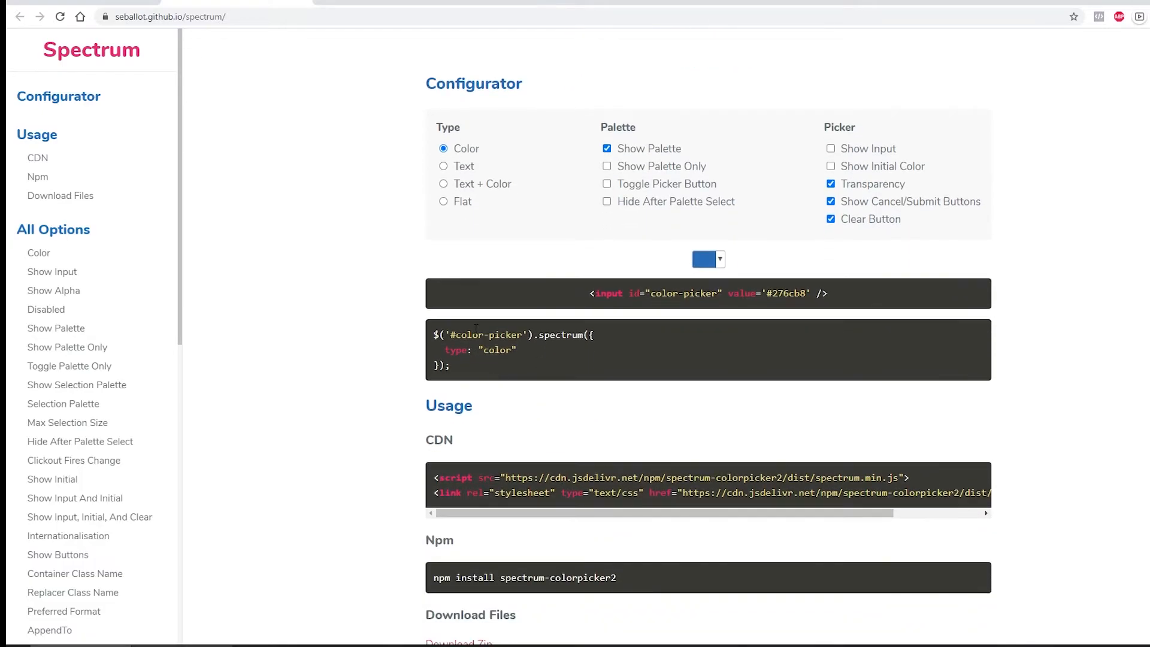
{"action": "double_click", "coordinate": [455, 350]}
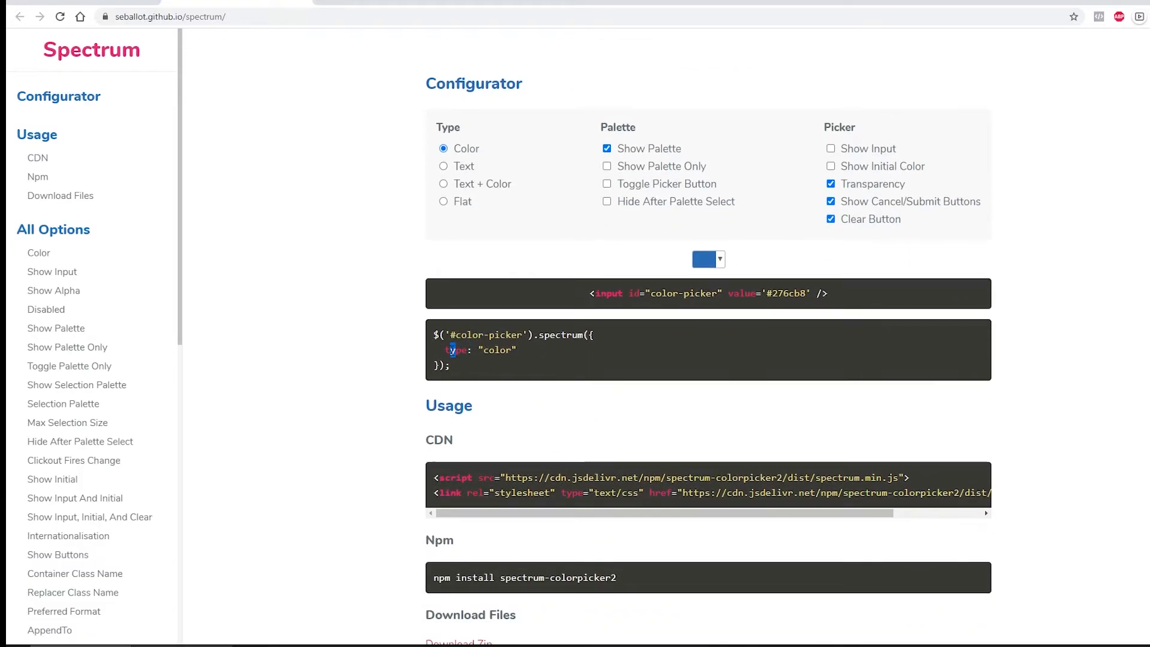
{"action": "left_click", "coordinate": [444, 184]}
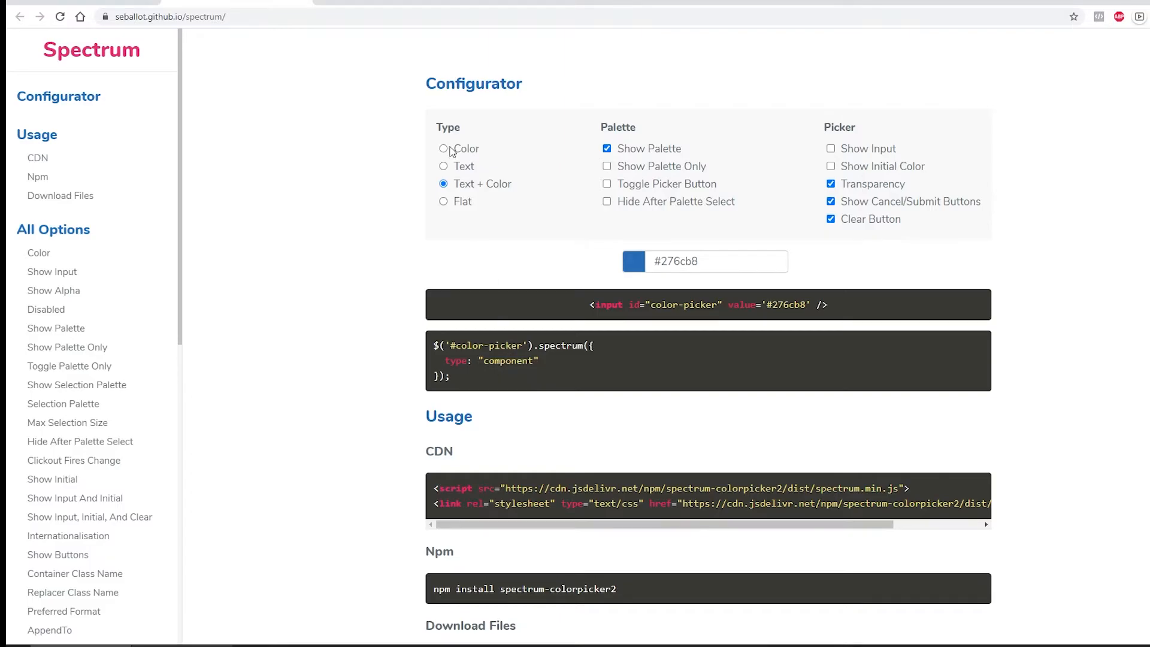
Preview Color, Text and Flat types, pick light blue #6aa8ed, return to Text + Color.
{"action": "left_click", "coordinate": [444, 148]}
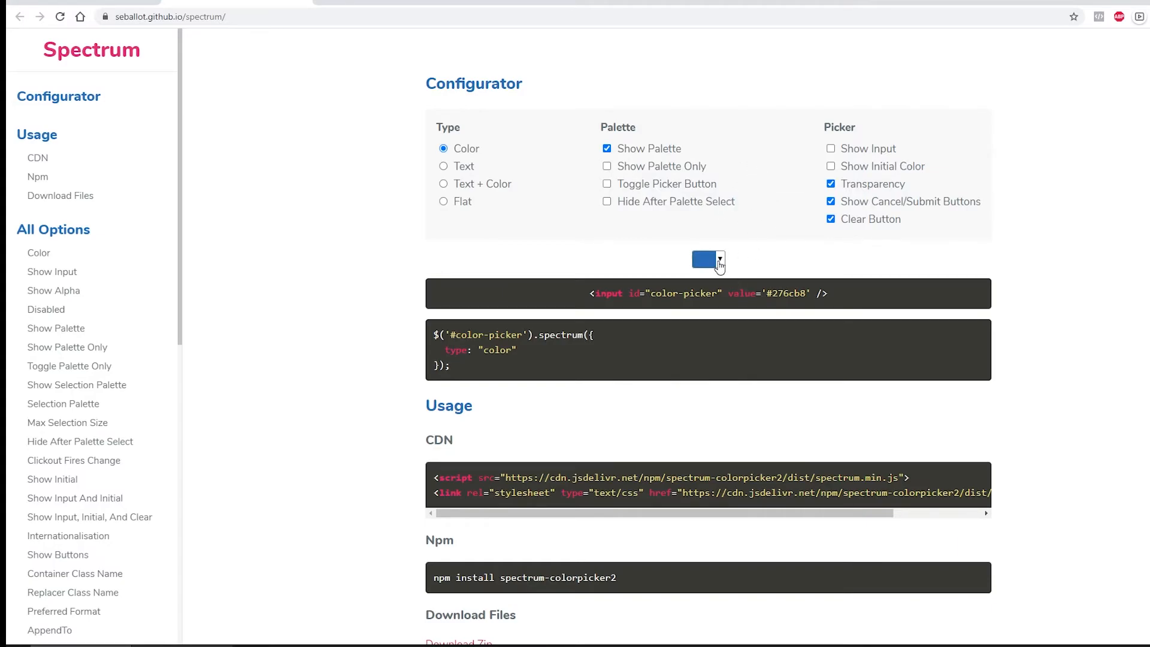
{"action": "left_click", "coordinate": [708, 259]}
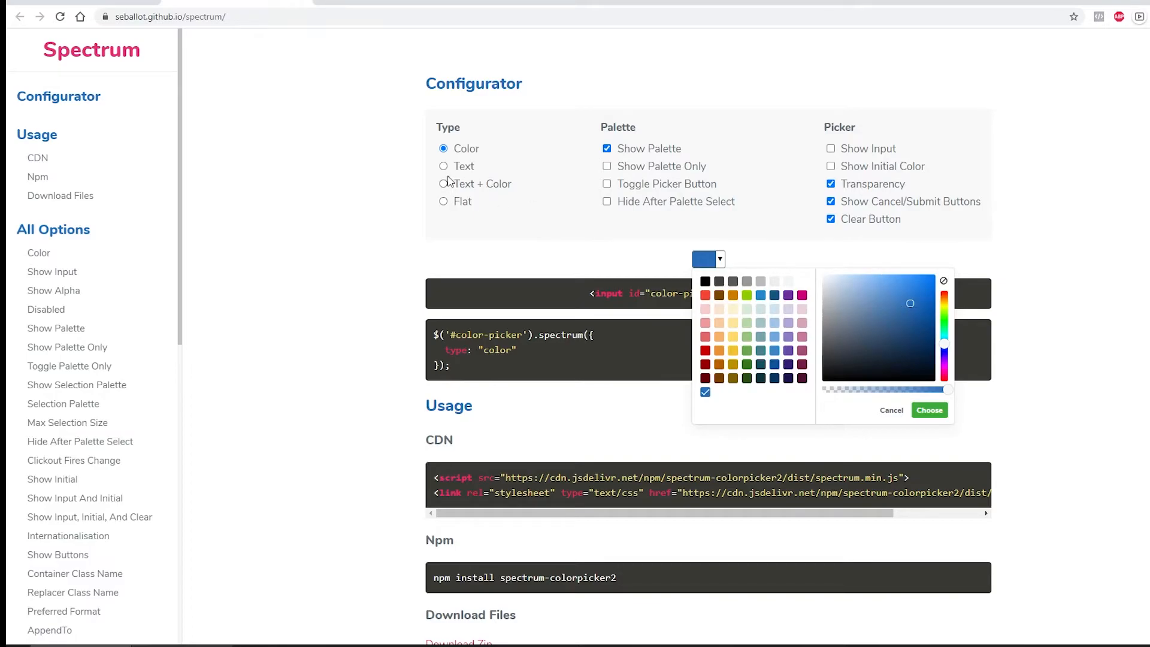
{"action": "left_click", "coordinate": [444, 166]}
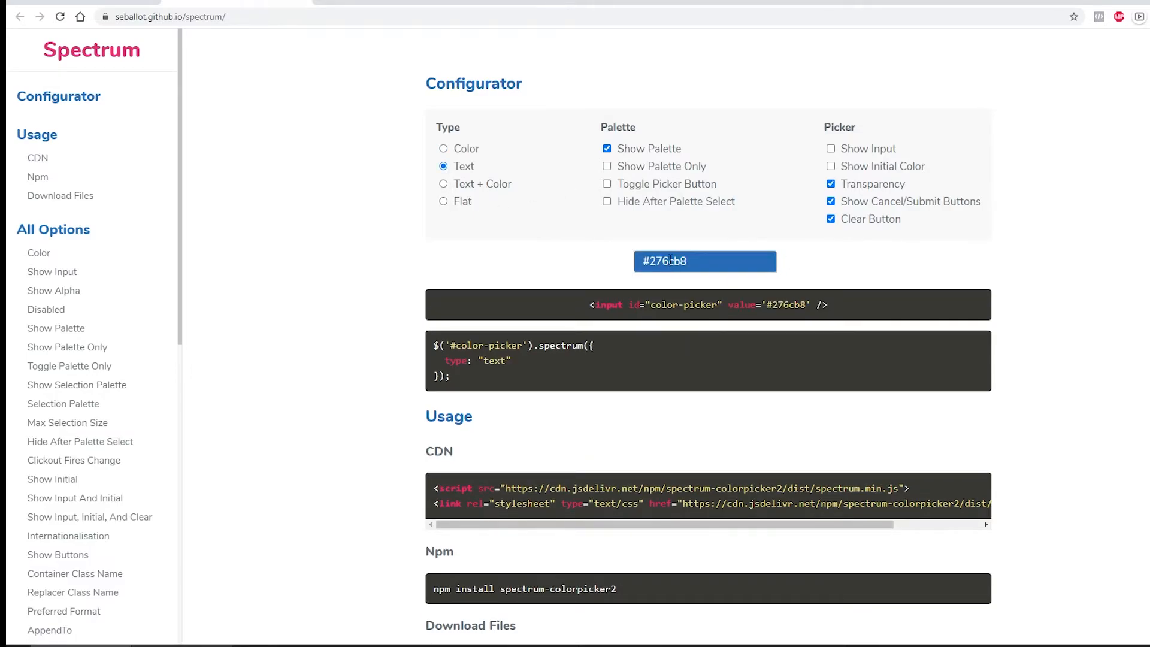
{"action": "left_click", "coordinate": [704, 261]}
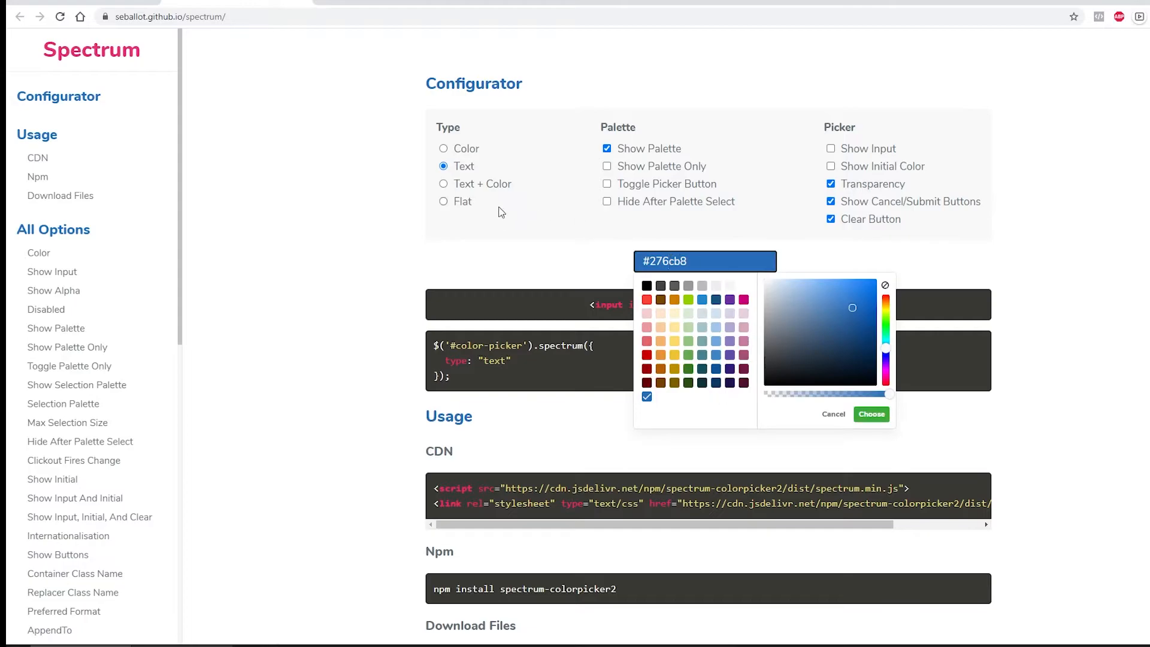
{"action": "left_click", "coordinate": [444, 202]}
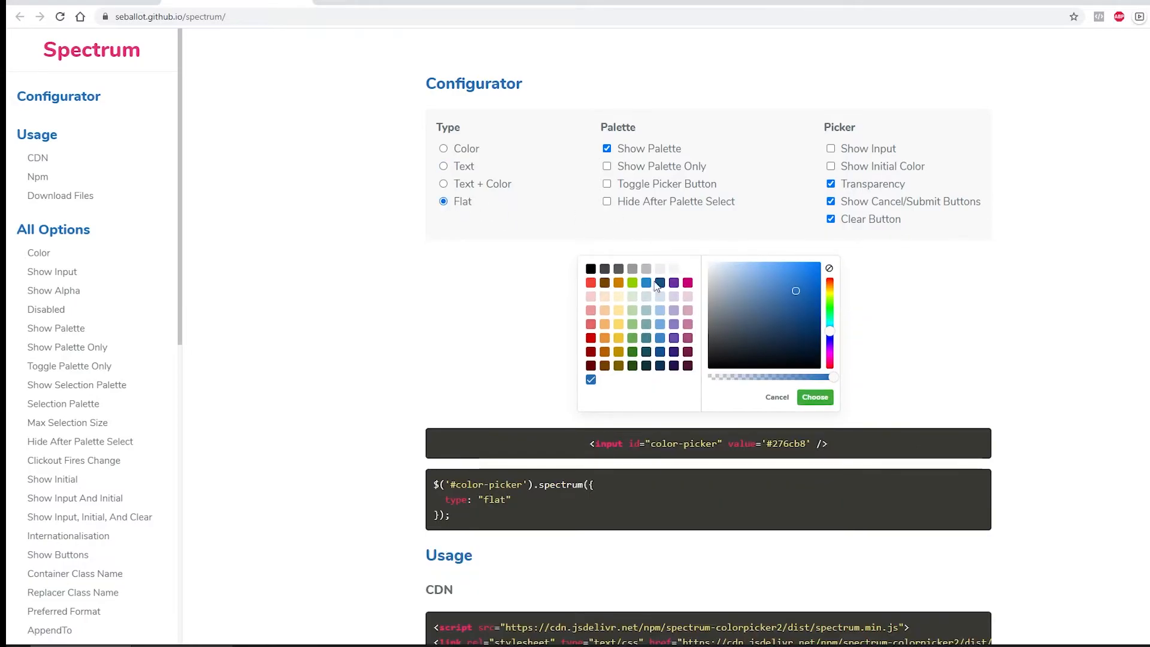
{"action": "left_click", "coordinate": [771, 272]}
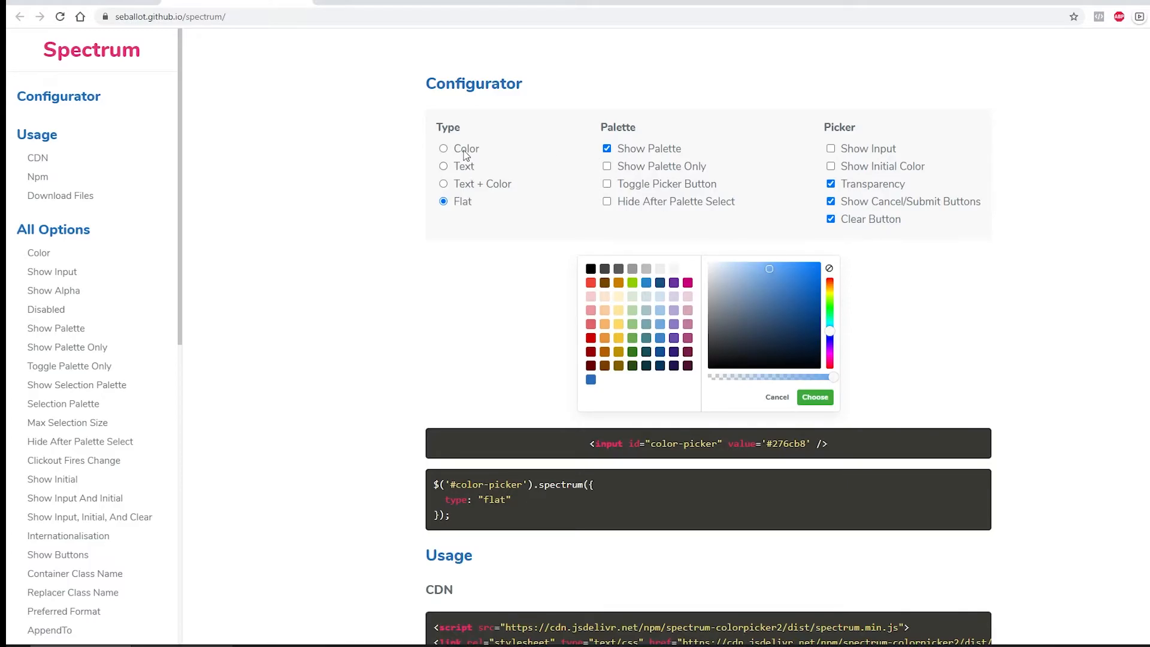
{"action": "left_click", "coordinate": [444, 148]}
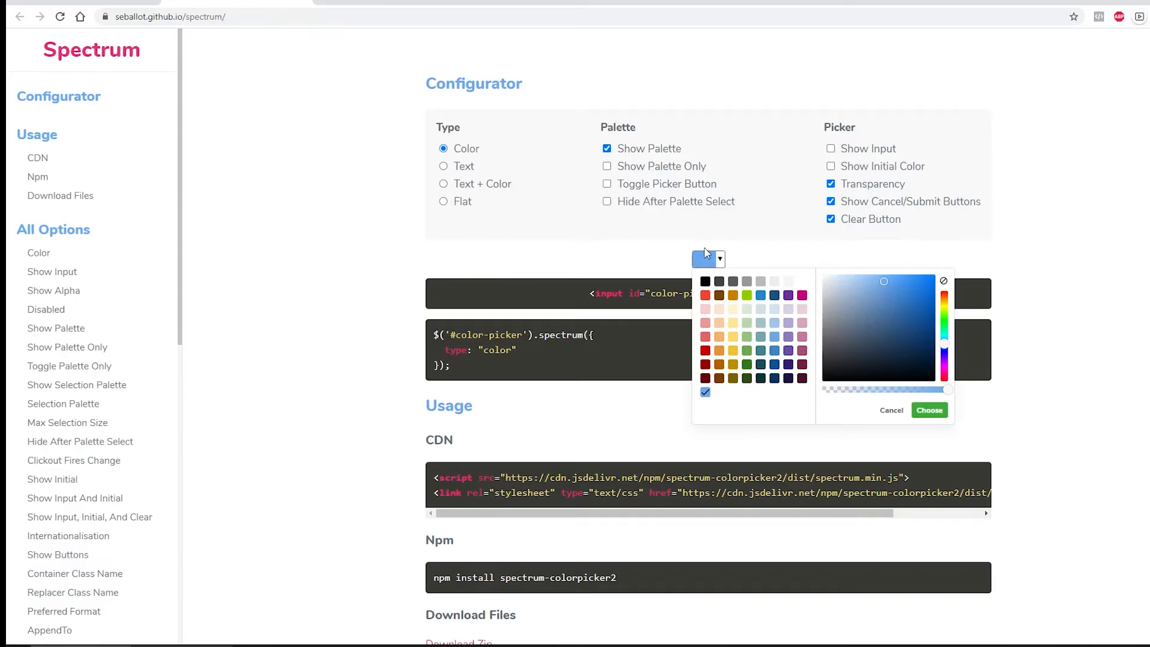
{"action": "left_click", "coordinate": [444, 183]}
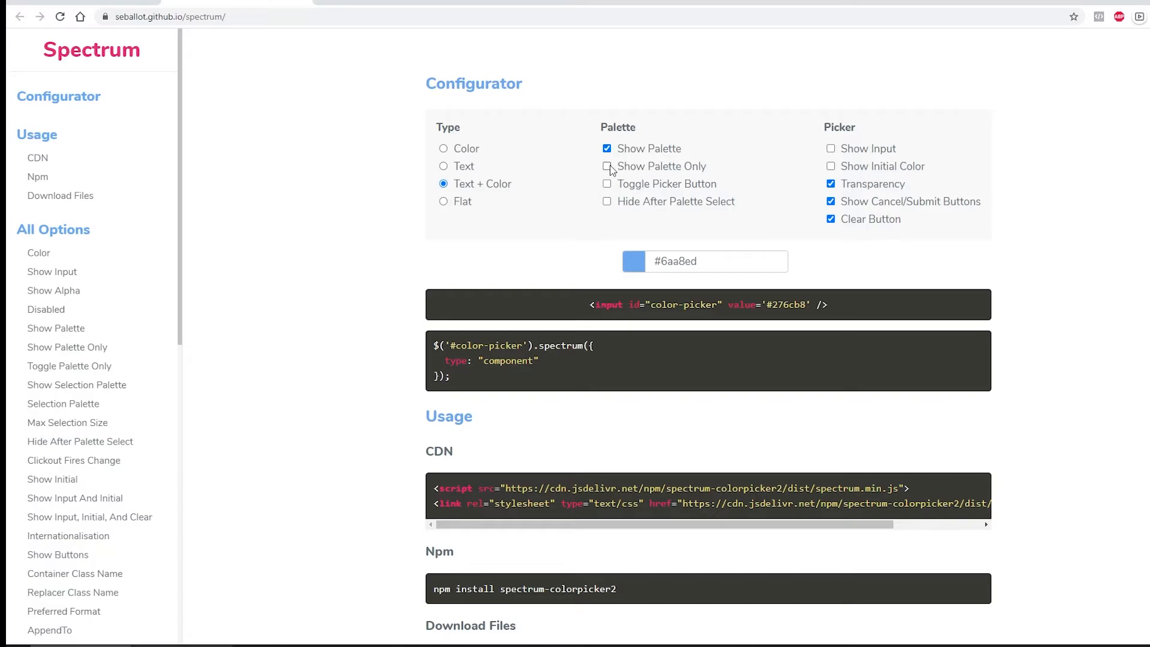
Set Color type and preview the picker with Show Palette off, then on.
{"action": "left_click", "coordinate": [443, 148]}
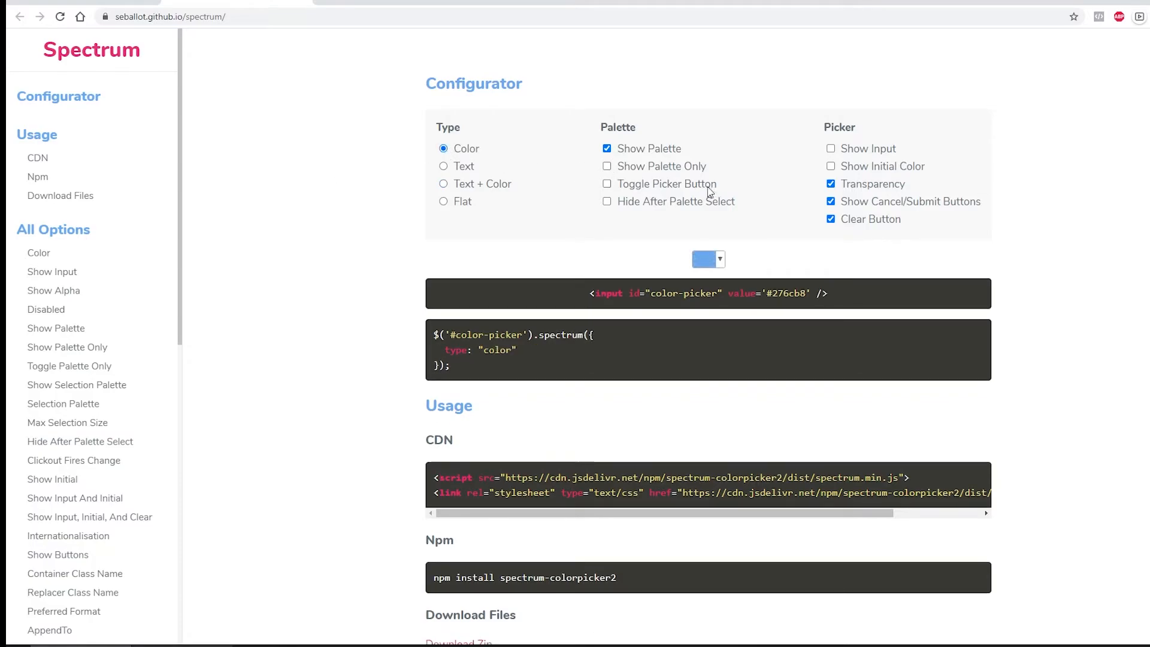
{"action": "left_click", "coordinate": [607, 148]}
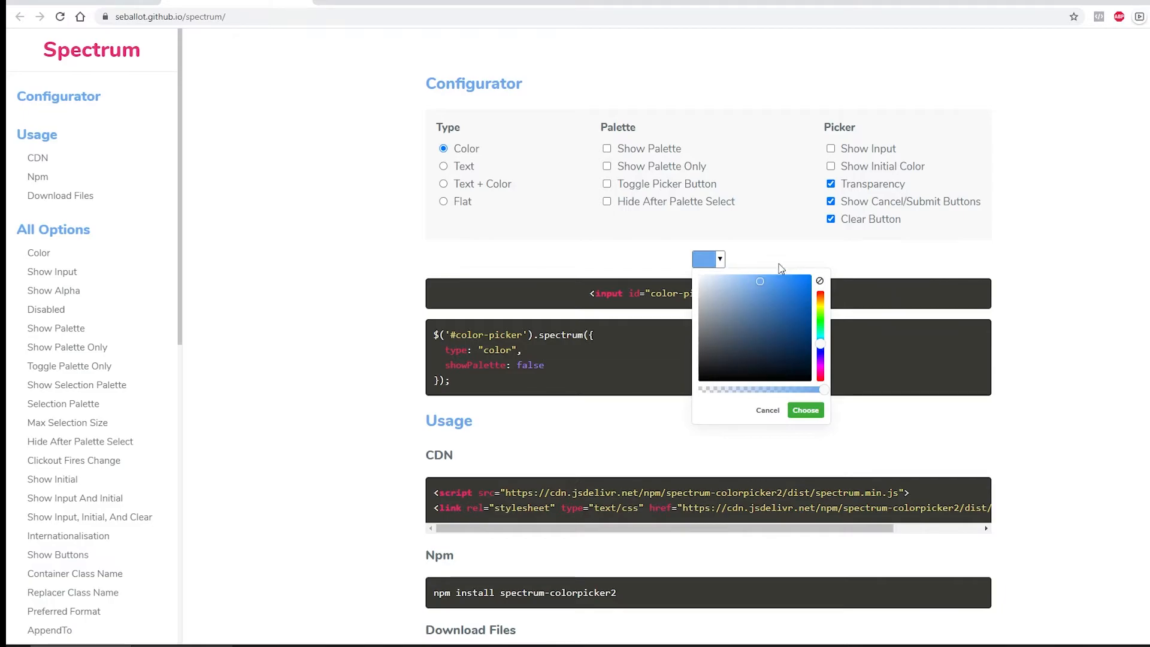
{"action": "left_click", "coordinate": [766, 323]}
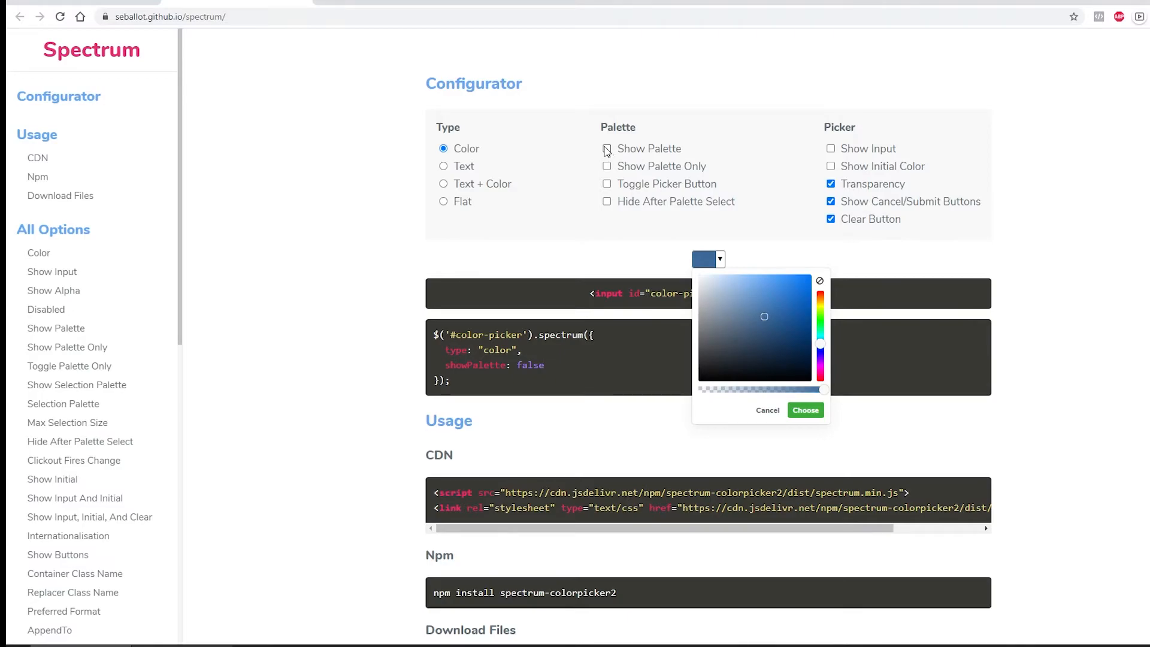
{"action": "left_click", "coordinate": [607, 148]}
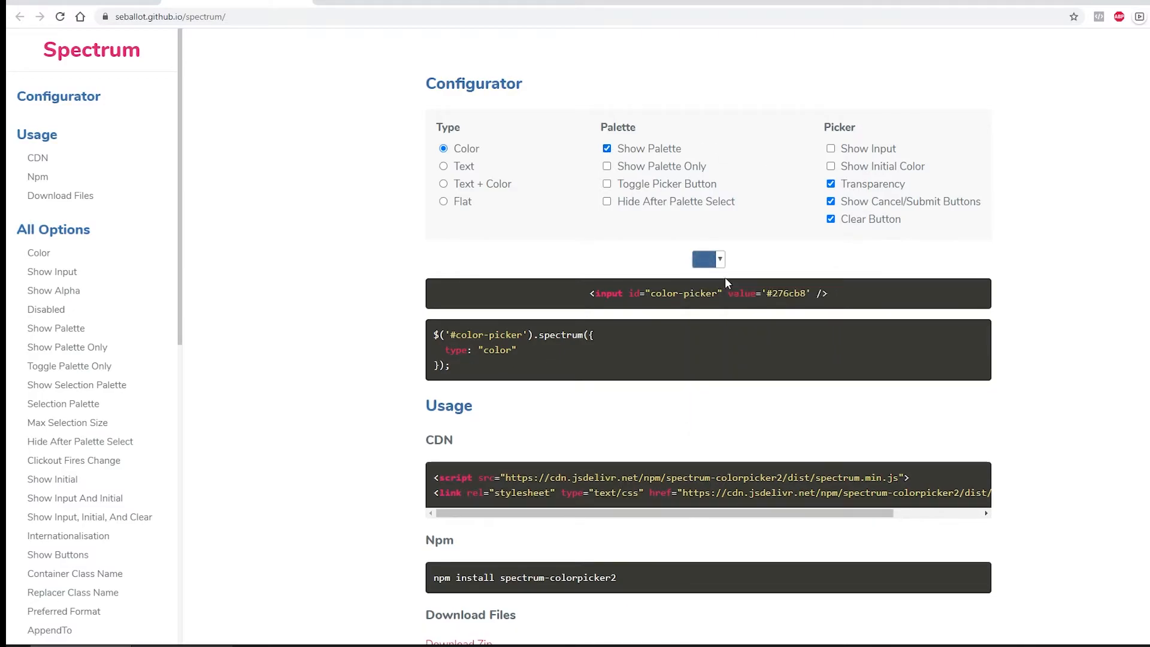
{"action": "left_click", "coordinate": [706, 259]}
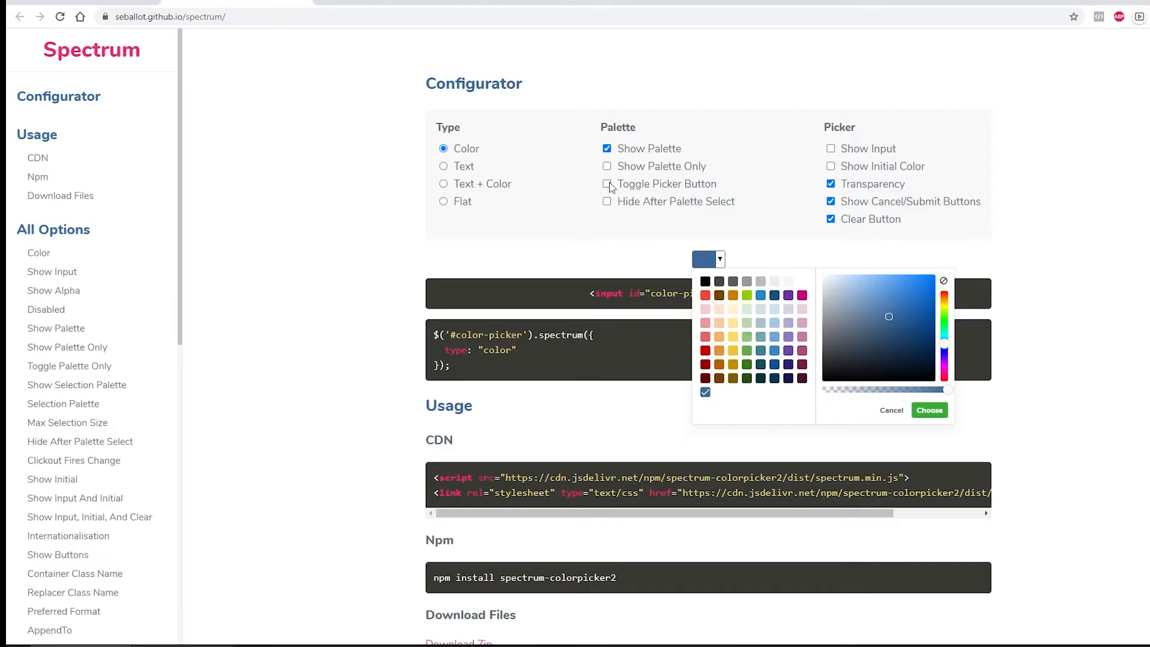
Toggle the Toggle Picker Button and Hide After Palette Select options on and off.
{"action": "left_click", "coordinate": [607, 201]}
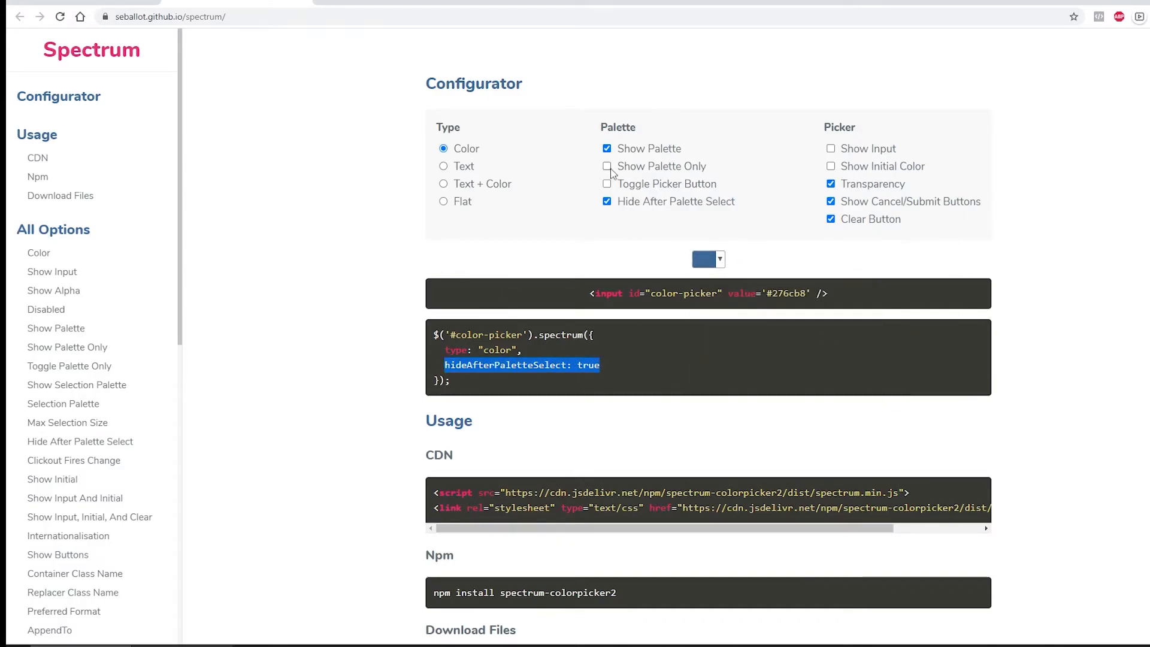
{"action": "left_click", "coordinate": [607, 184]}
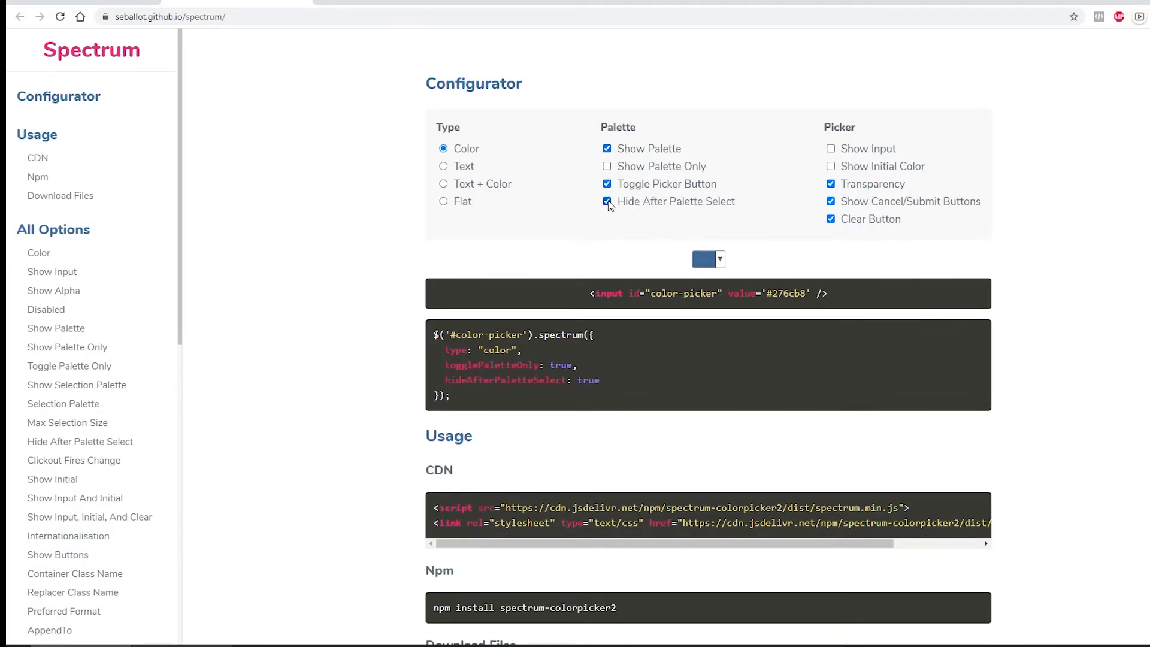
{"action": "left_click", "coordinate": [607, 202]}
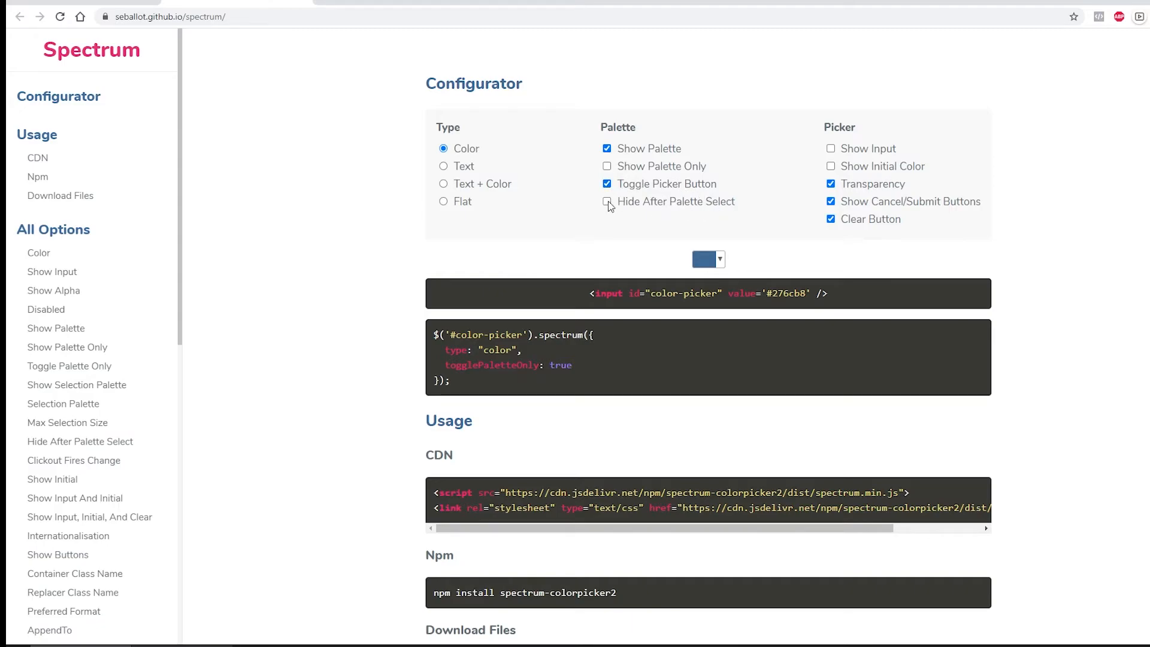
{"action": "left_click", "coordinate": [607, 202]}
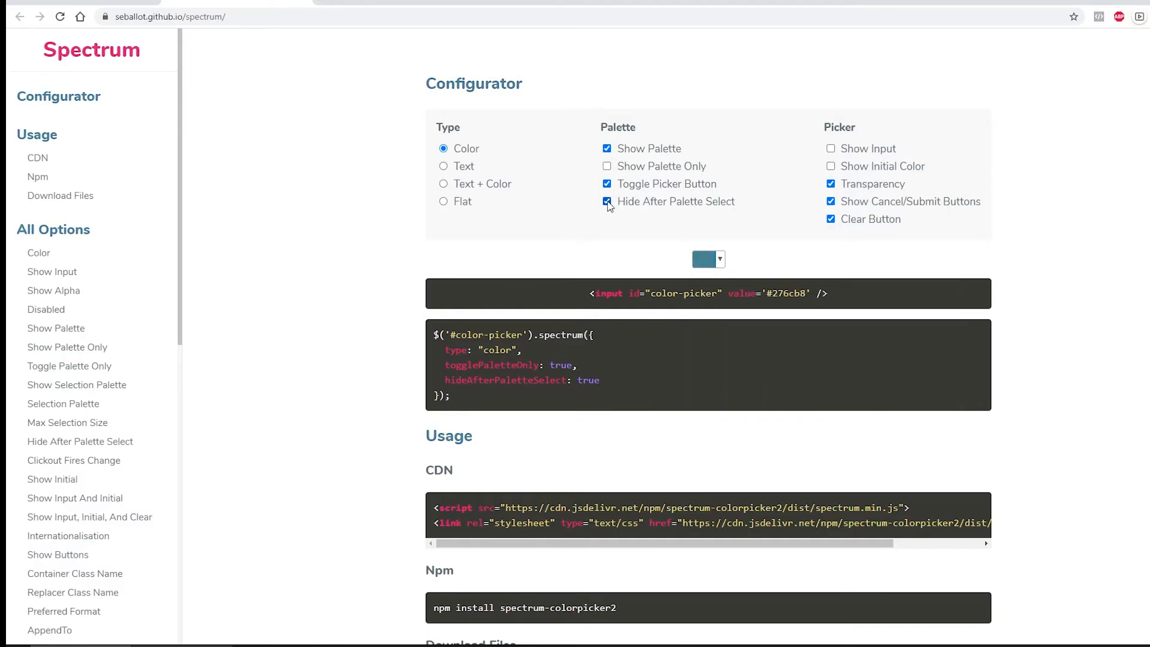
{"action": "left_click", "coordinate": [608, 202]}
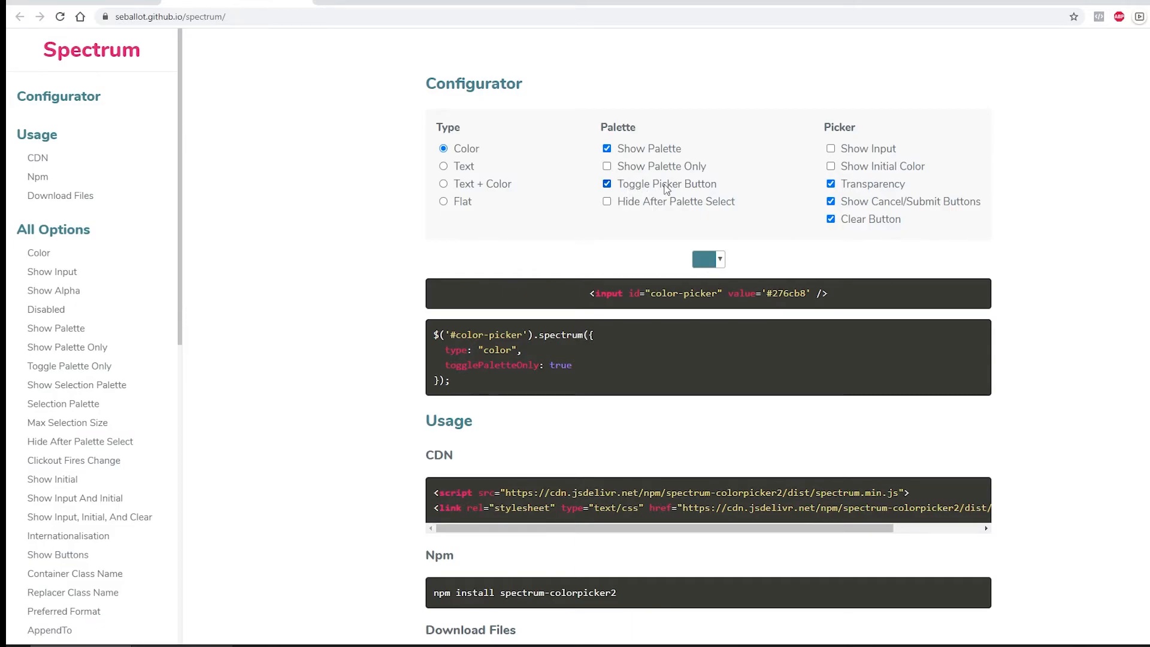
{"action": "left_click", "coordinate": [607, 184]}
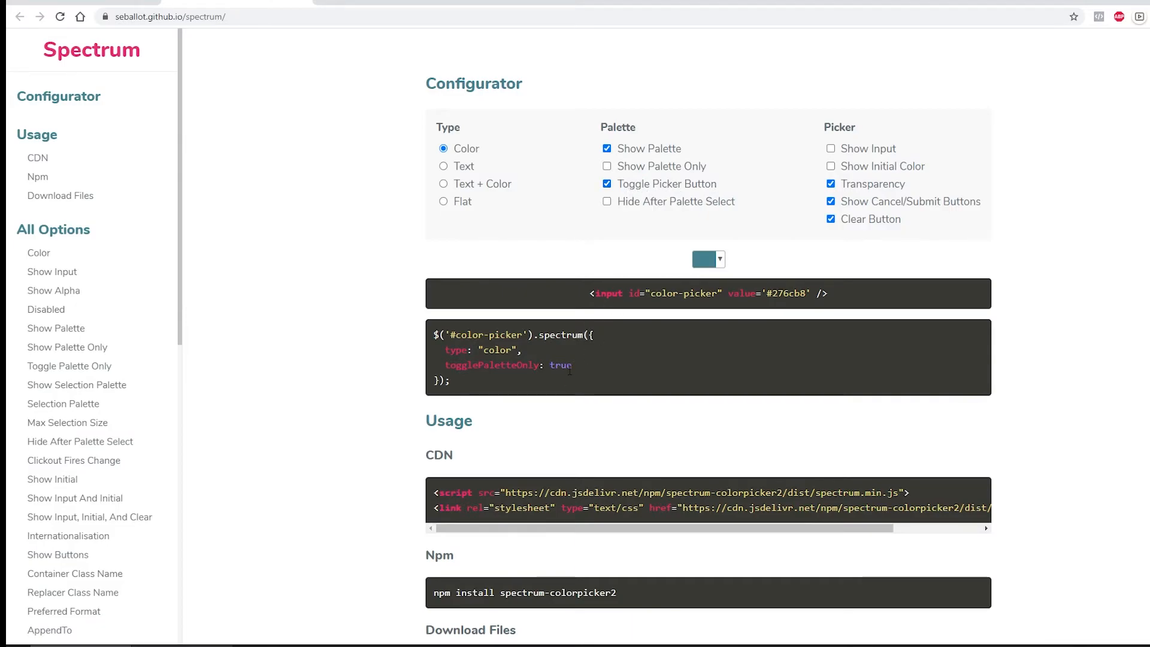
Collapse the preview picker to palette only with Less, then expand it with More.
{"action": "left_click", "coordinate": [707, 258]}
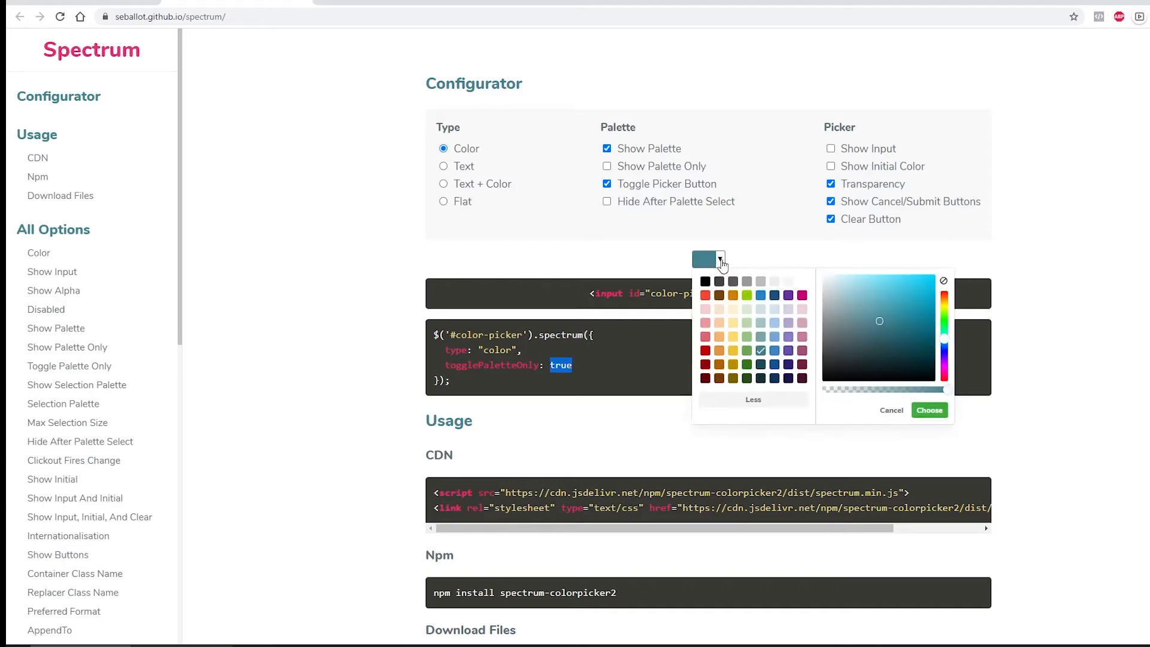
{"action": "left_click", "coordinate": [753, 399]}
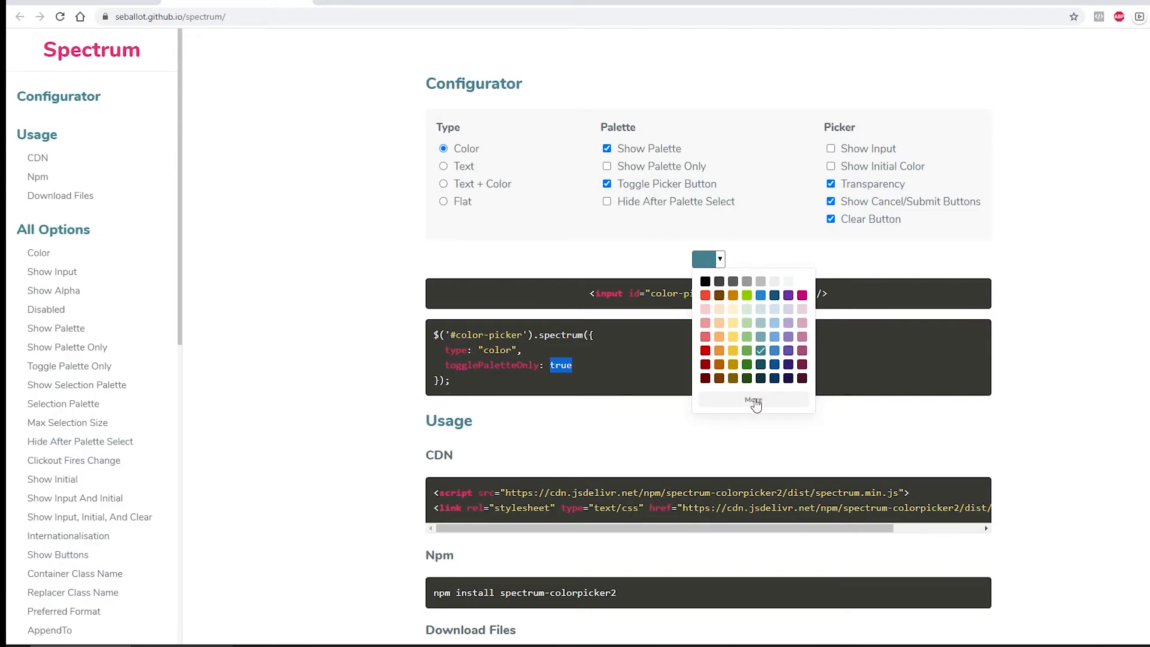
{"action": "left_click", "coordinate": [753, 400]}
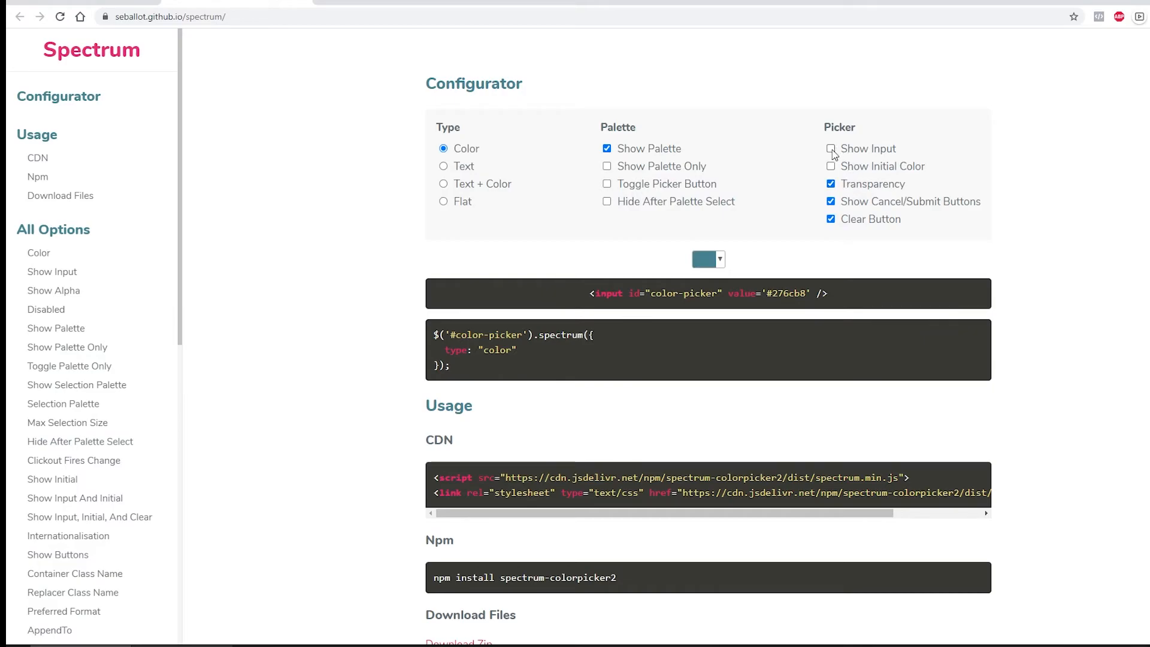
Enable Show Input and pick a new colour in the preview picker.
{"action": "left_click", "coordinate": [831, 148]}
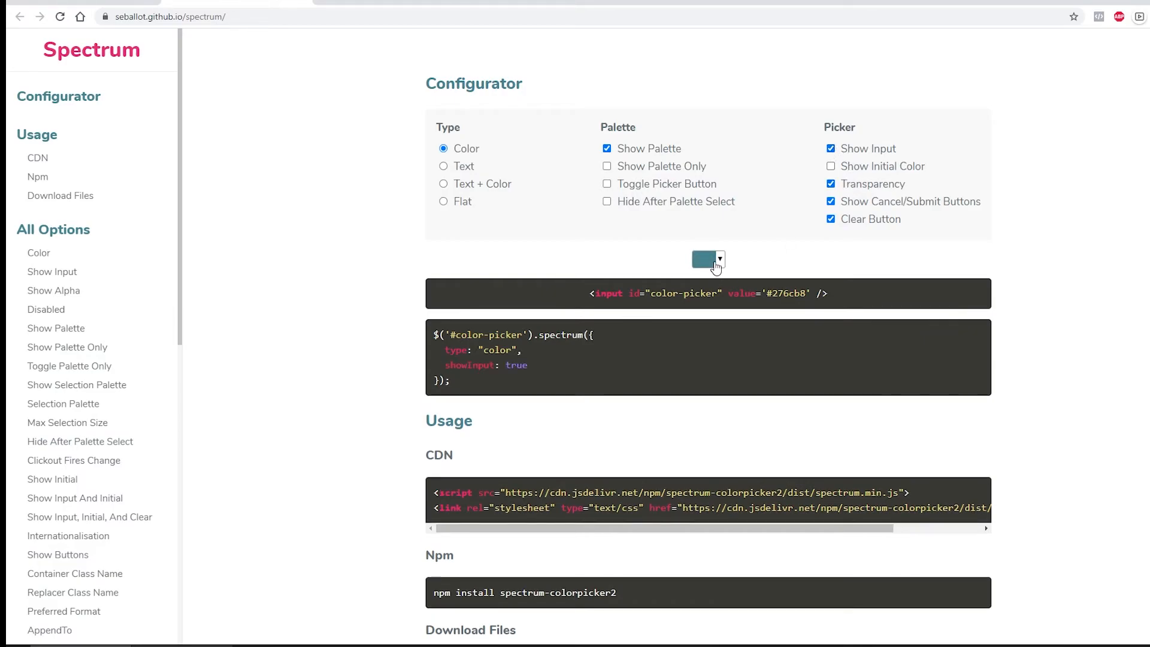
{"action": "left_click", "coordinate": [706, 259]}
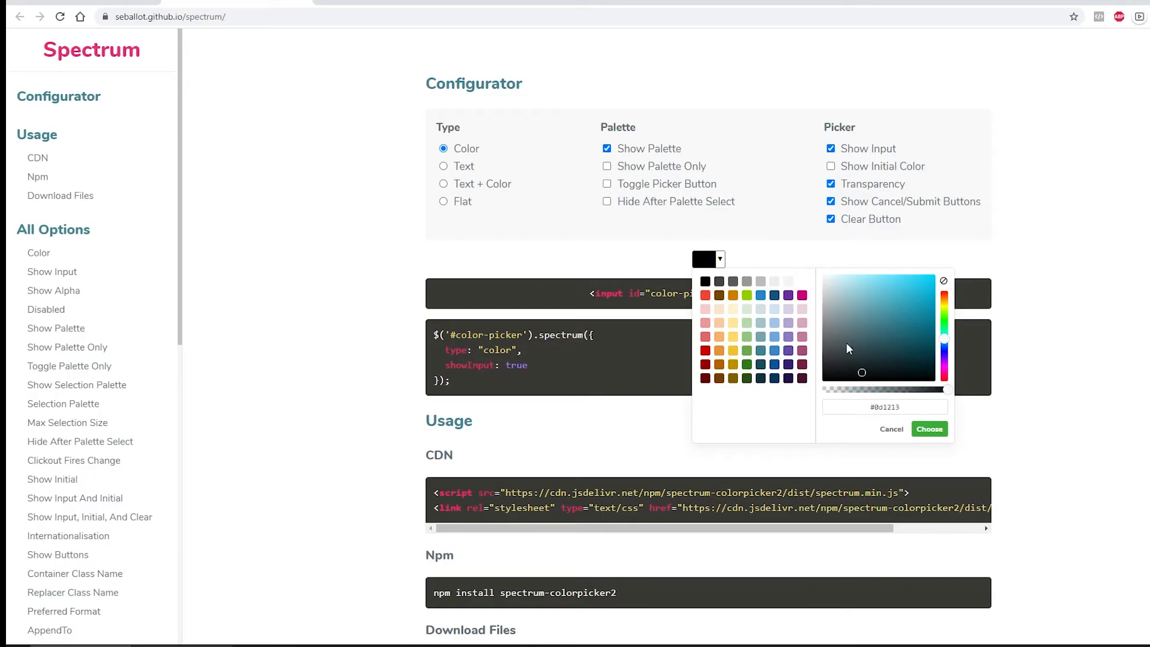
{"action": "left_click", "coordinate": [746, 295]}
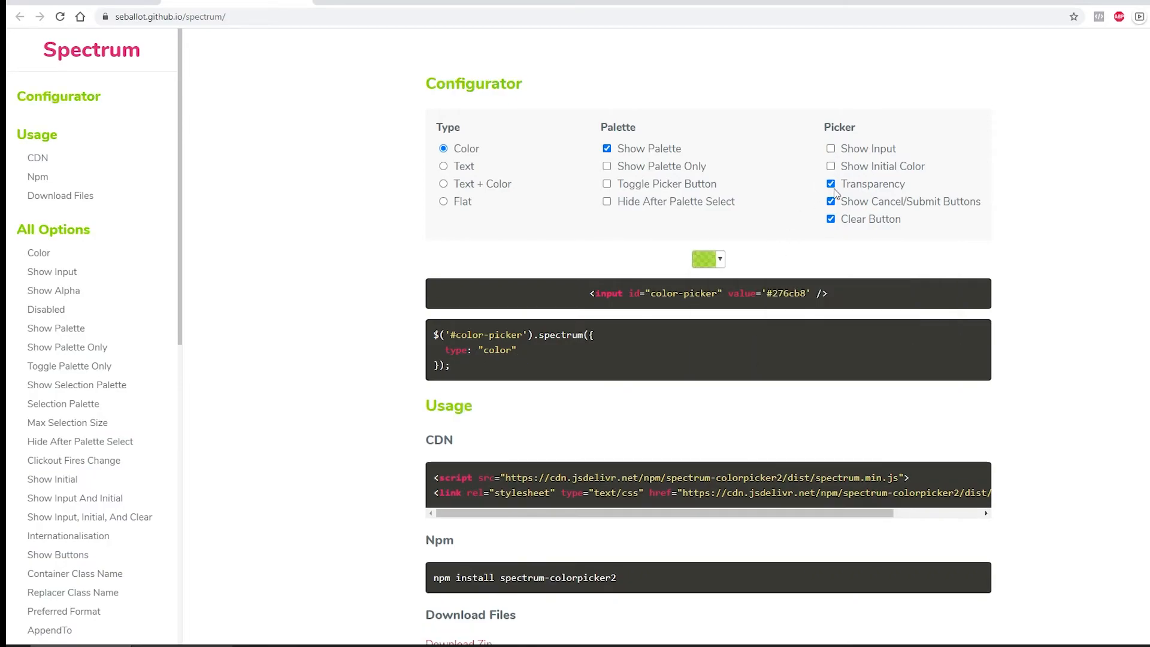
{"action": "left_click", "coordinate": [704, 259]}
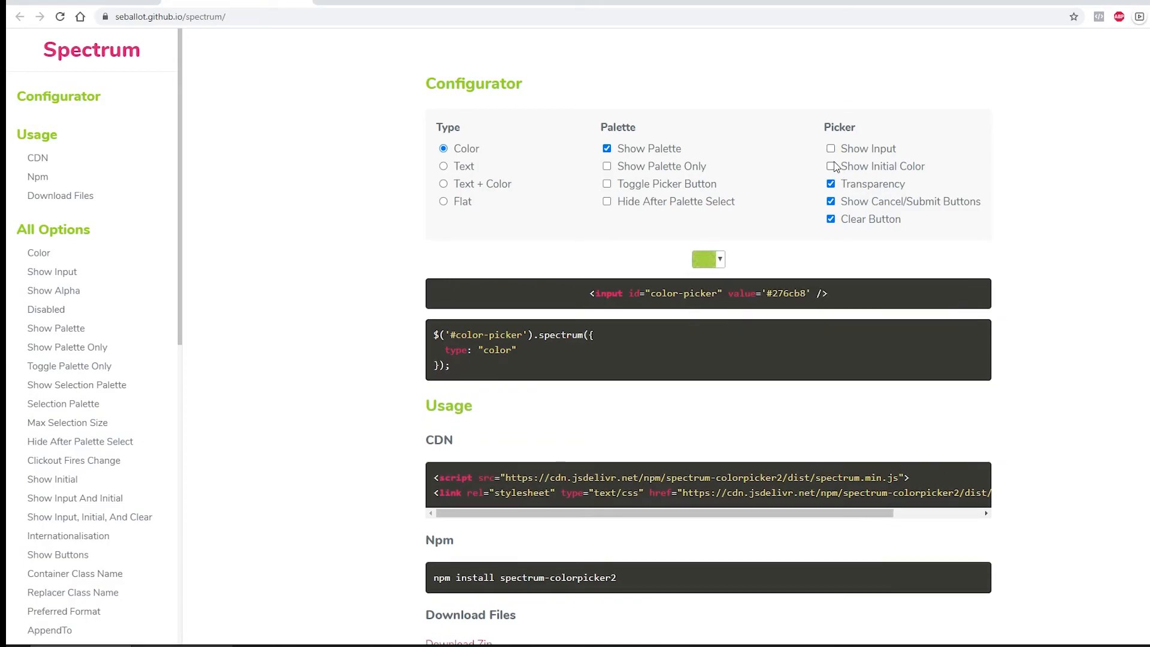
Enable Show Initial Color and choose a darker green in the chooser.
{"action": "left_click", "coordinate": [831, 167]}
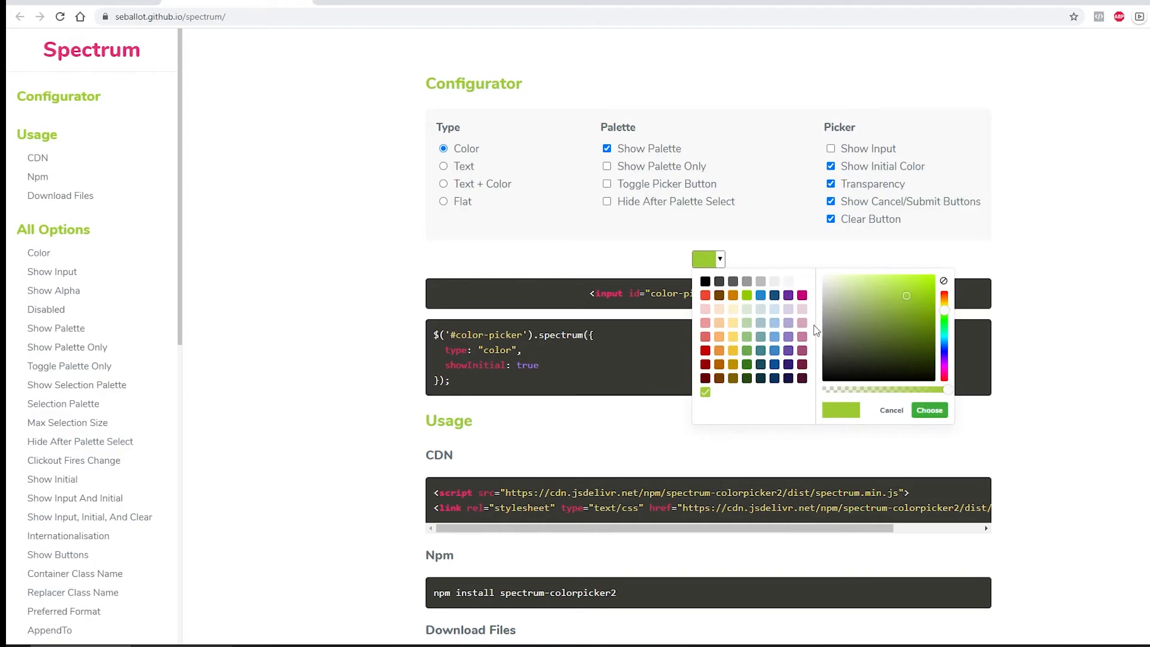
{"action": "left_click", "coordinate": [879, 348]}
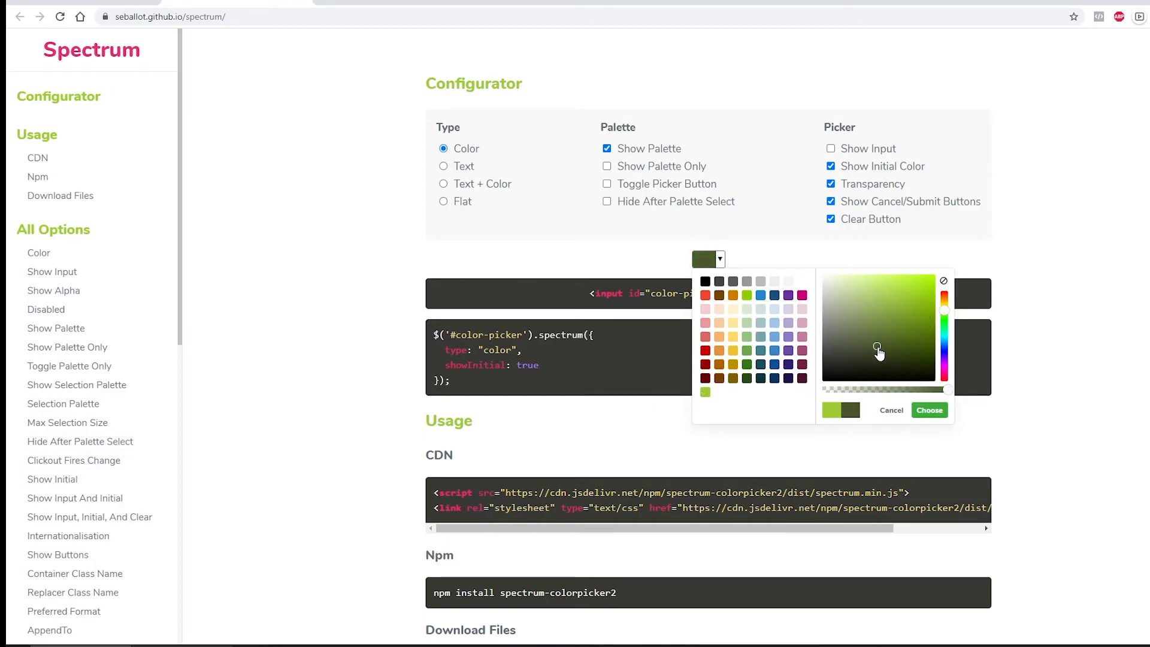
{"action": "left_click", "coordinate": [831, 166]}
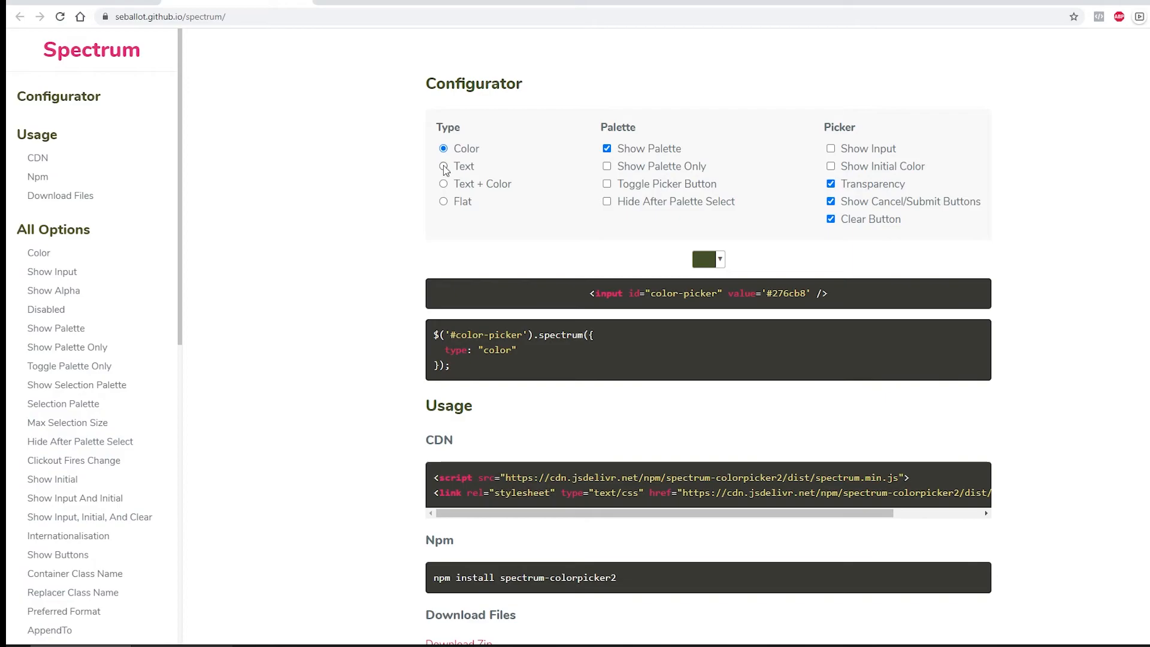
Preview Text + Color and Text types, then return to the Color swatch type.
{"action": "left_click", "coordinate": [444, 183]}
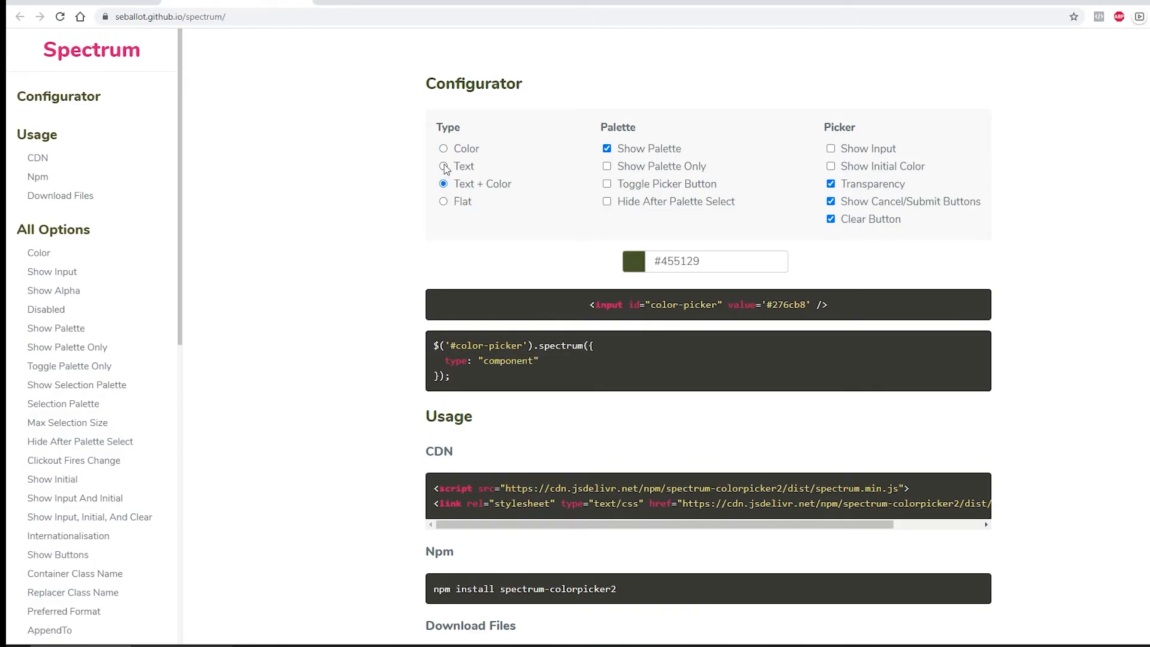
{"action": "left_click", "coordinate": [444, 166]}
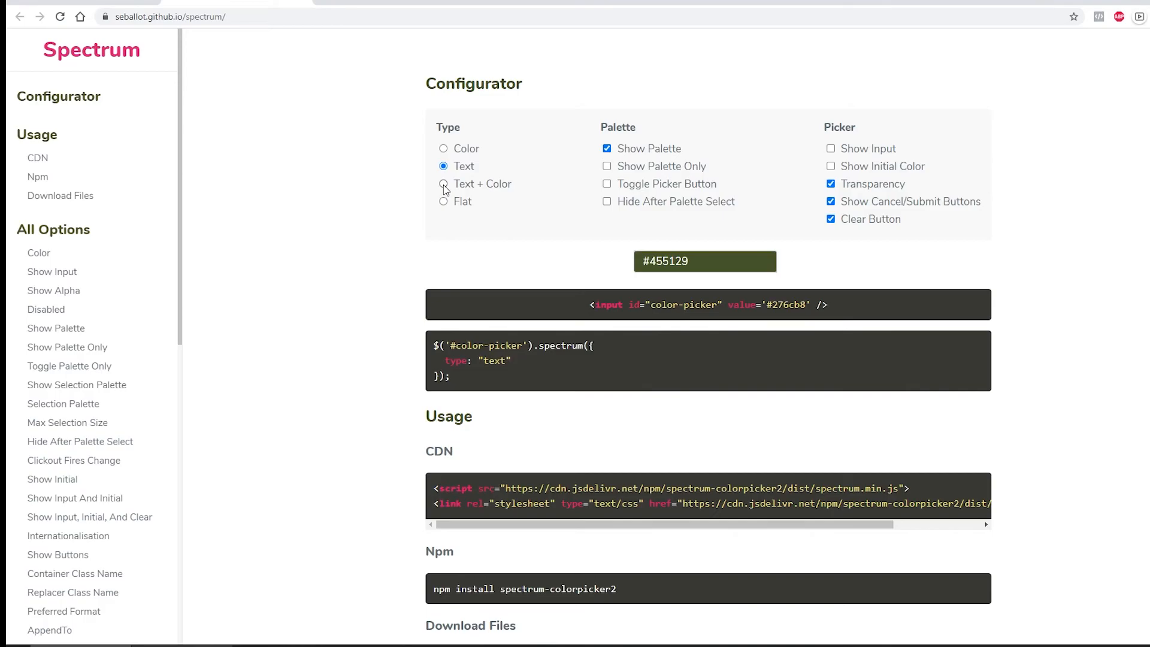
{"action": "left_click", "coordinate": [443, 148]}
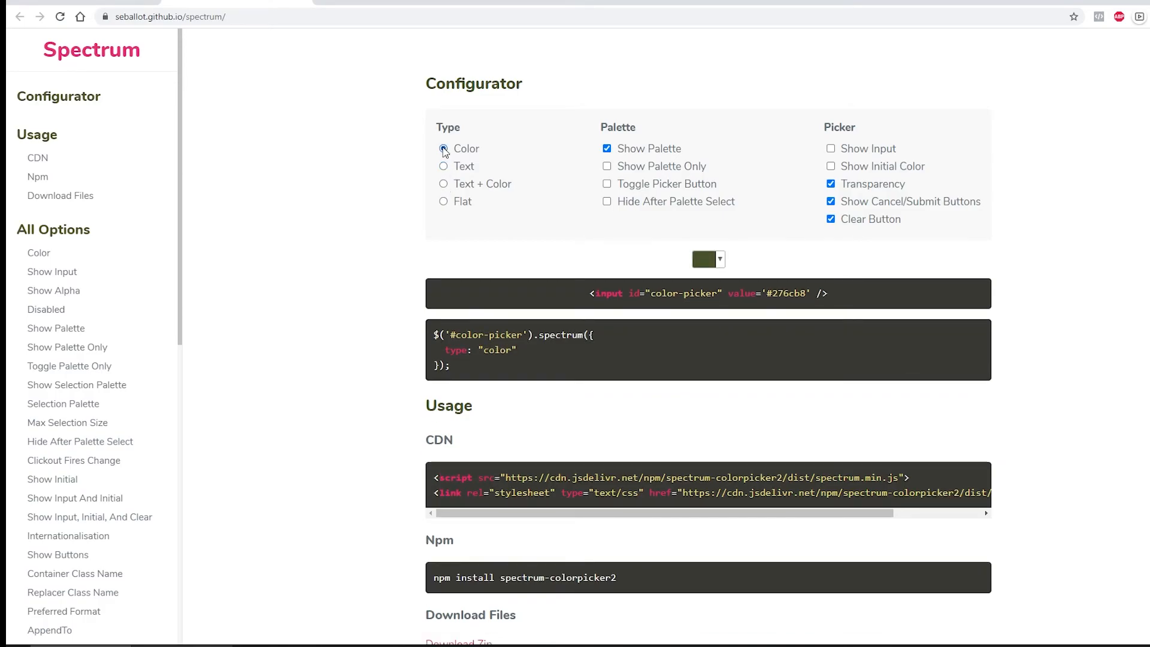
{"action": "left_click", "coordinate": [704, 259]}
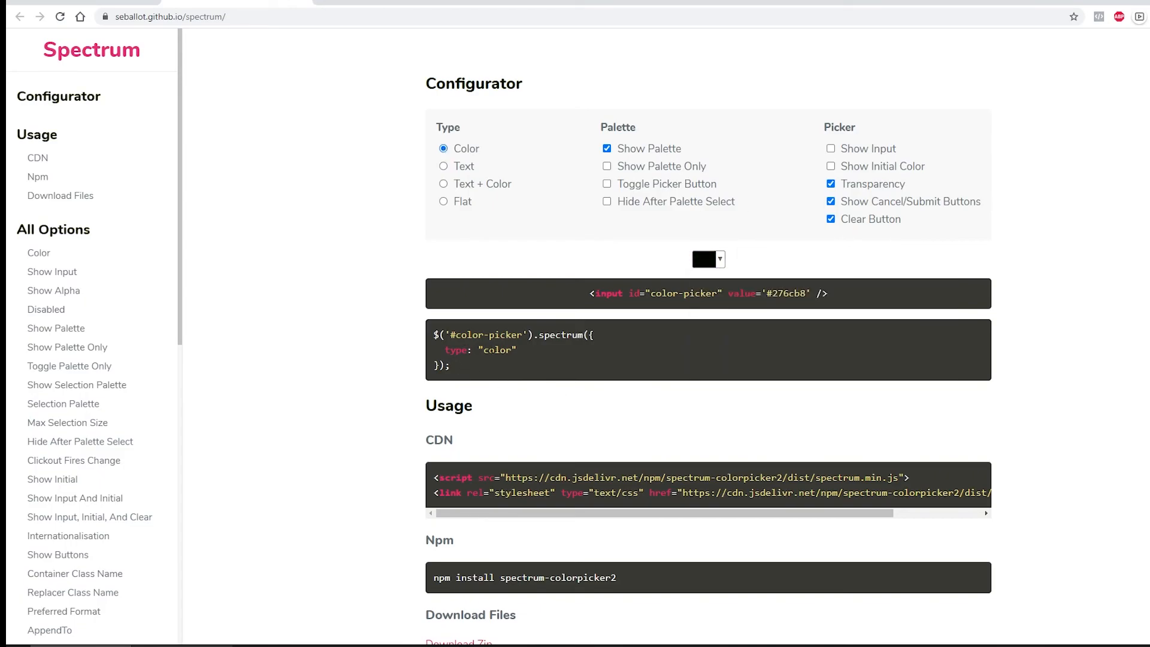
{"action": "left_click_drag", "start_coordinate": [434, 334], "coordinate": [516, 356]}
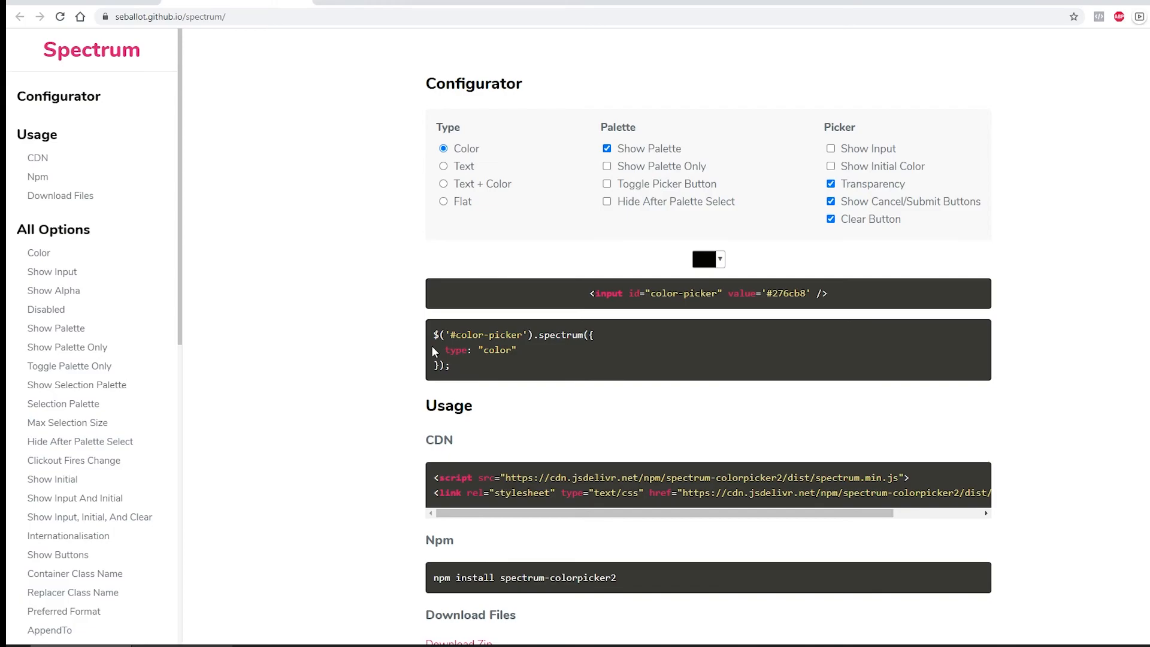
{"action": "mouse_move", "coordinate": [450, 304]}
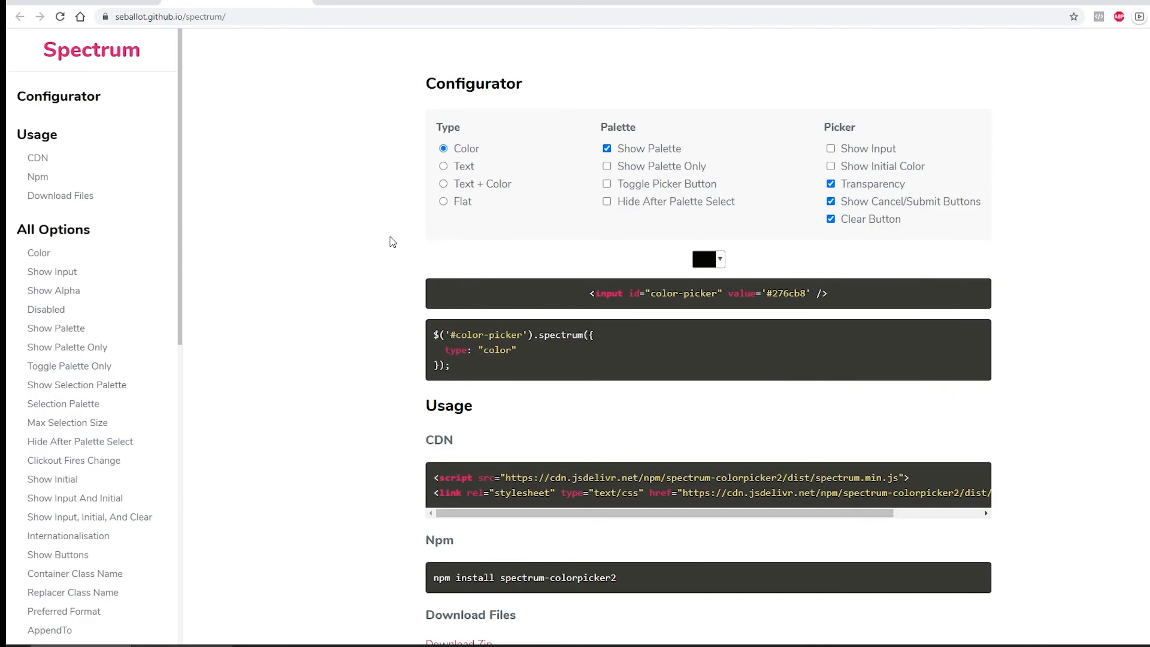
{"action": "mouse_move", "coordinate": [373, 212]}
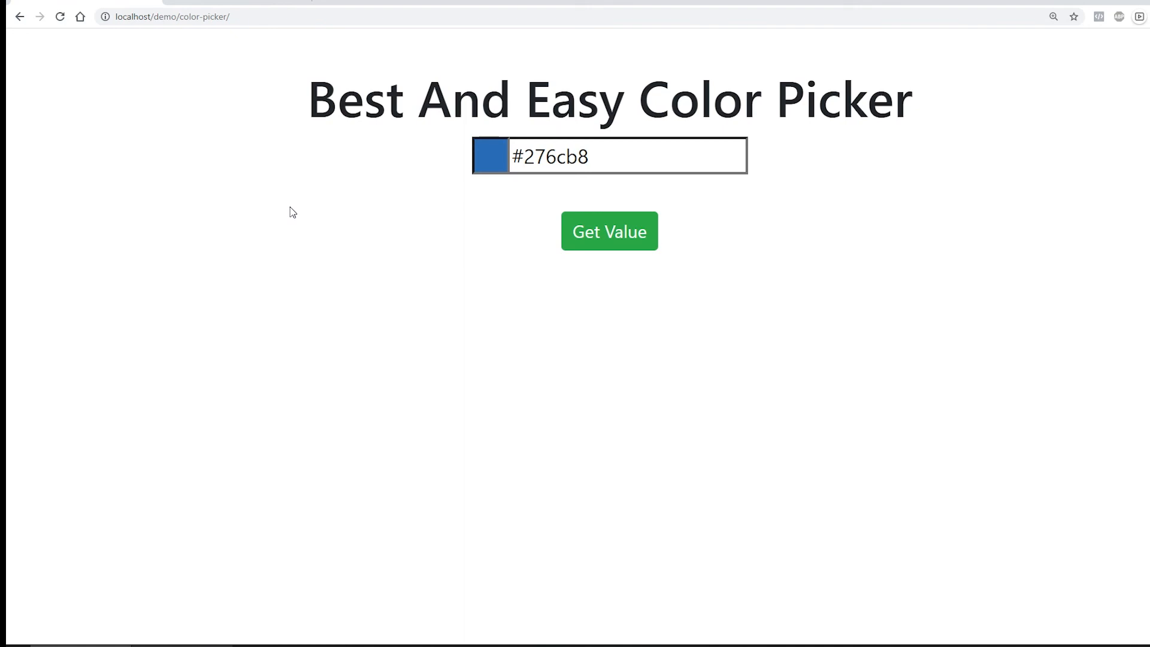
{"action": "mouse_move", "coordinate": [286, 208]}
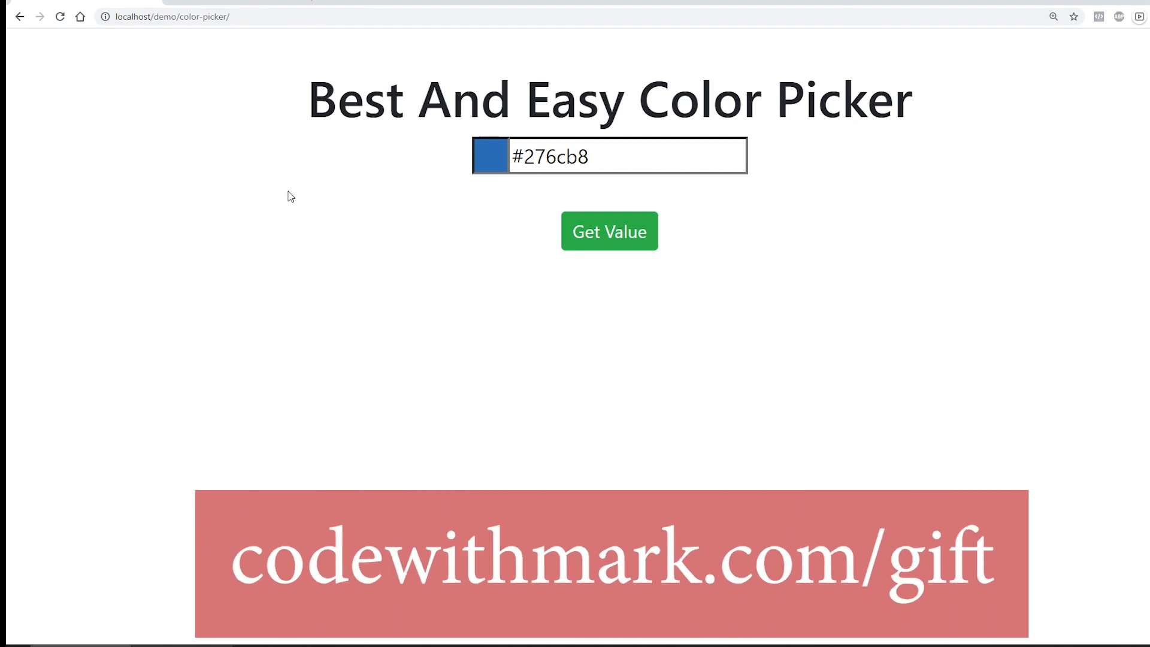
{"action": "mouse_move", "coordinate": [279, 193]}
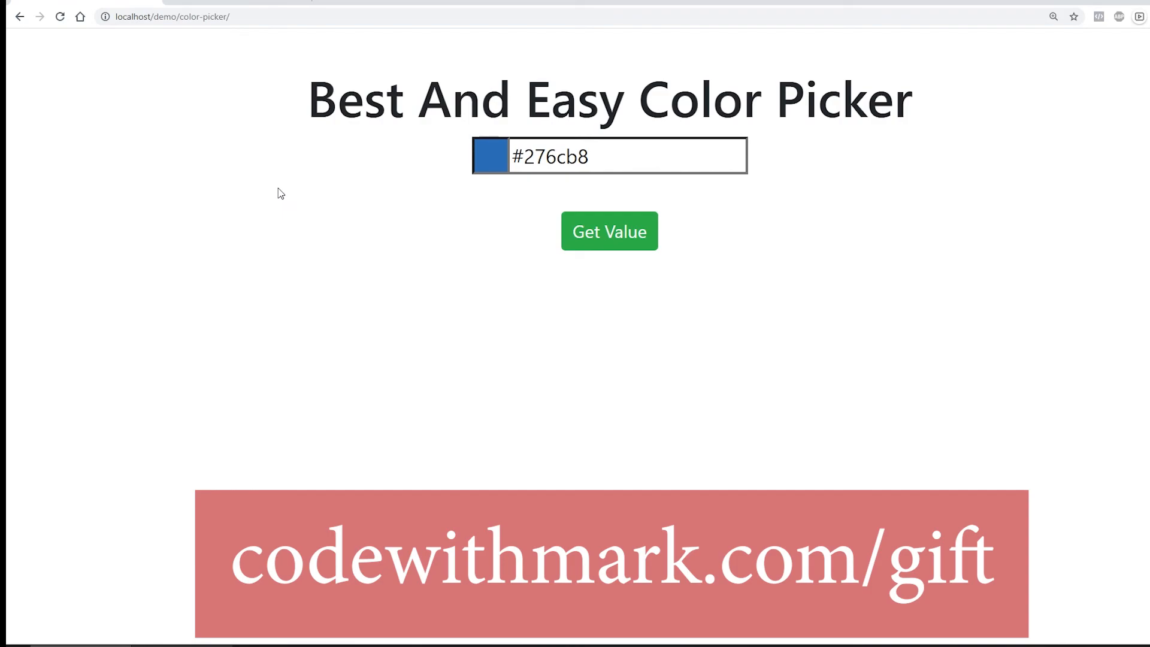
{"action": "mouse_move", "coordinate": [873, 226]}
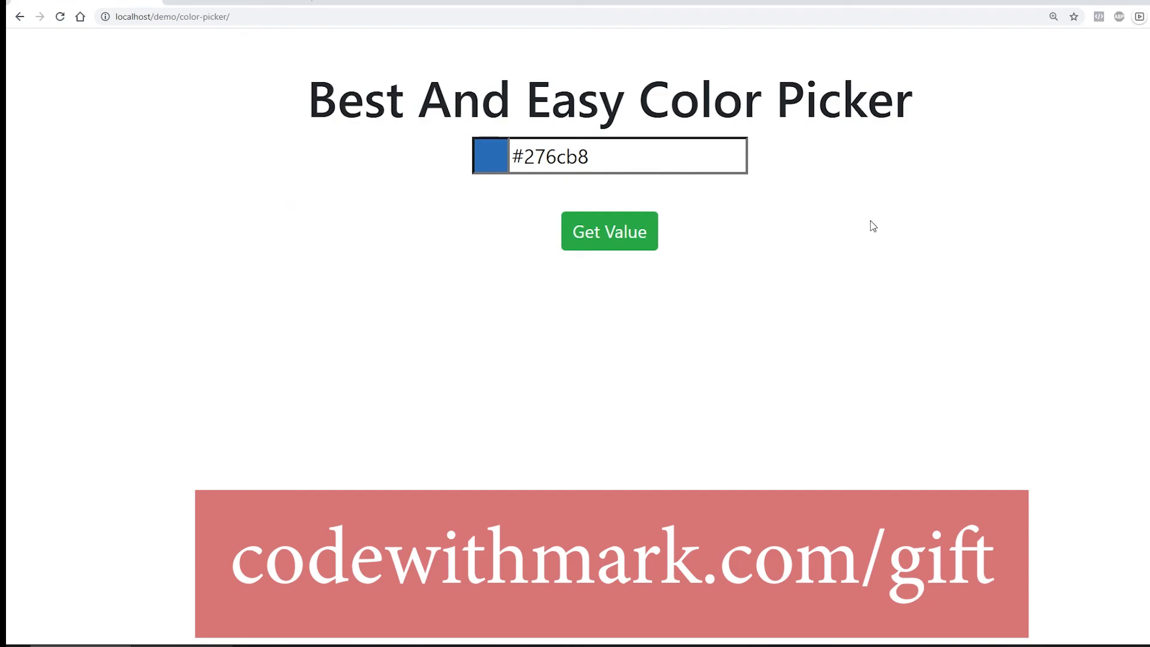
{"action": "mouse_move", "coordinate": [183, 253]}
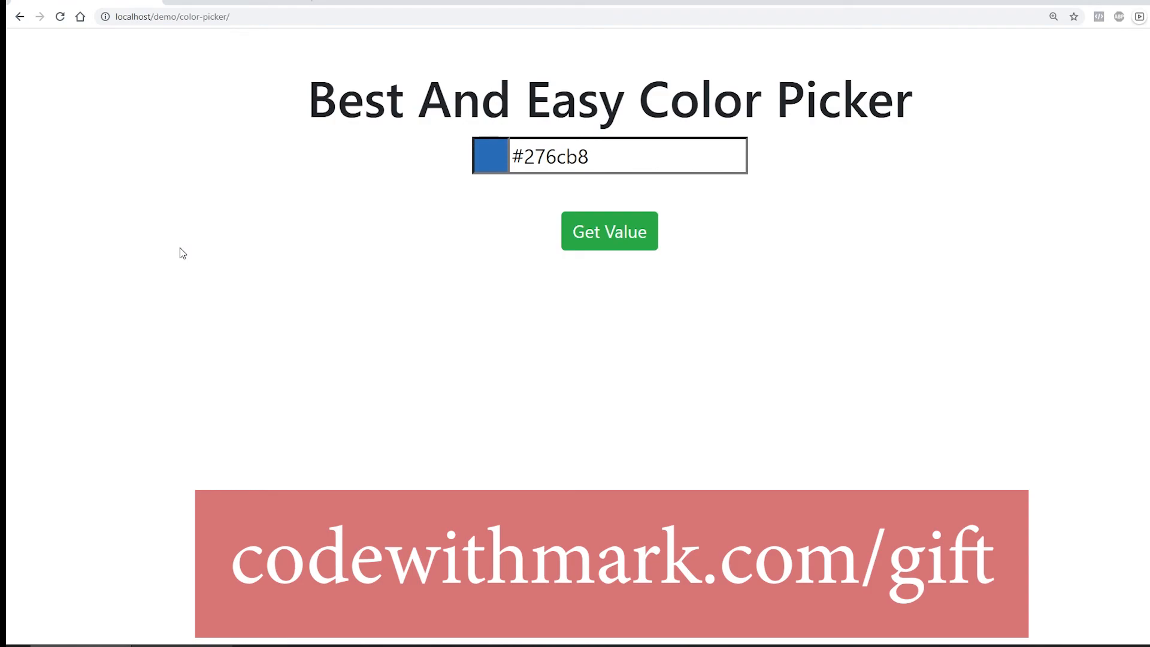